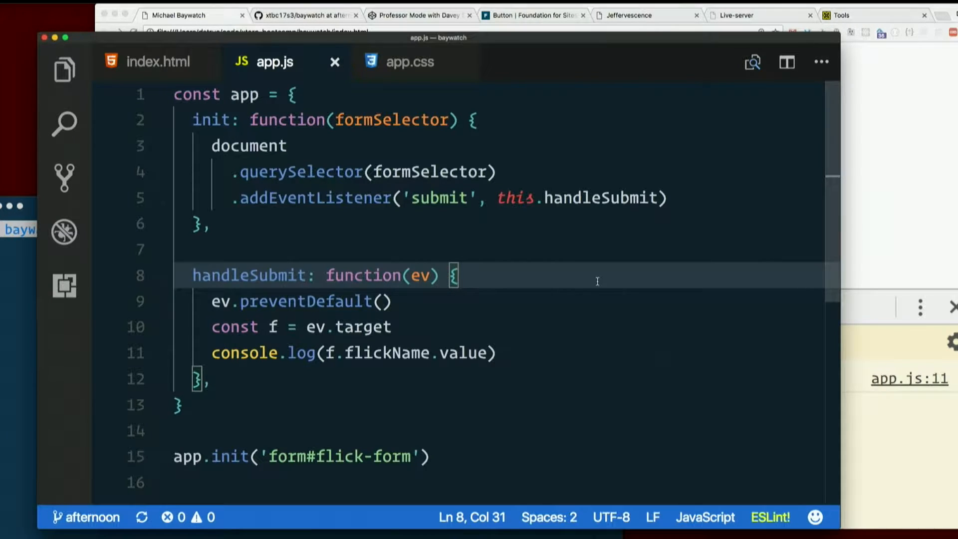
mouse_move(548, 277)
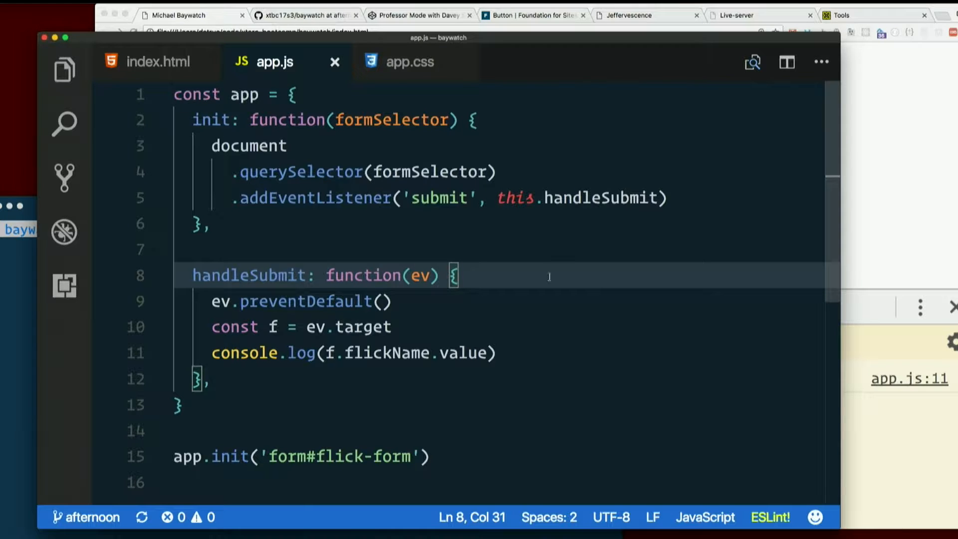
mouse_move(525, 354)
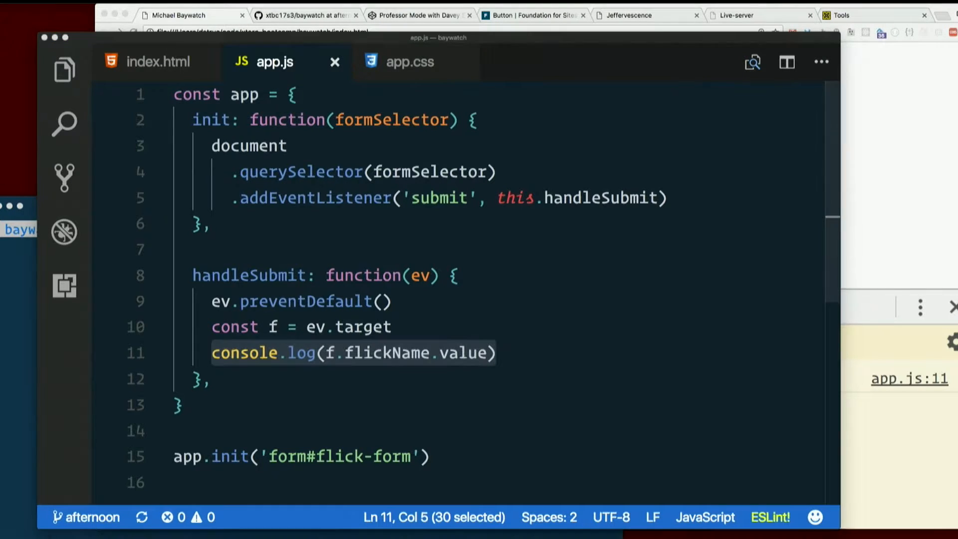
mouse_move(497, 270)
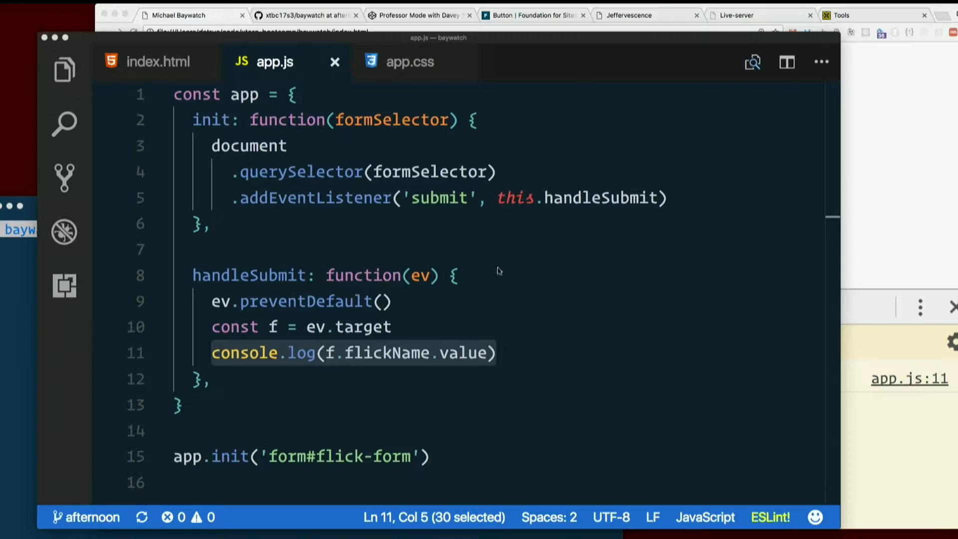
mouse_move(536, 357)
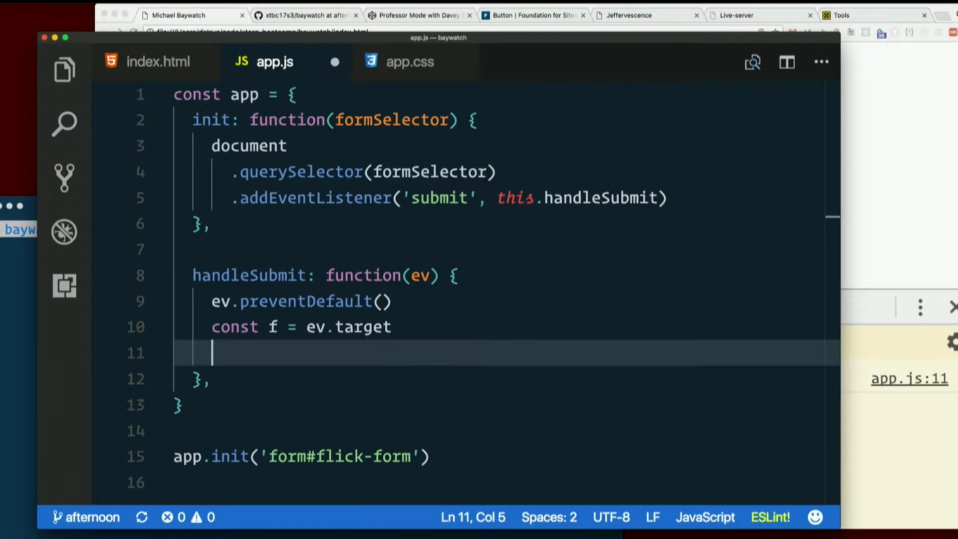
- Replace the console.log line with const flick = { name: f.flickName.value, }
type("const flick = {")
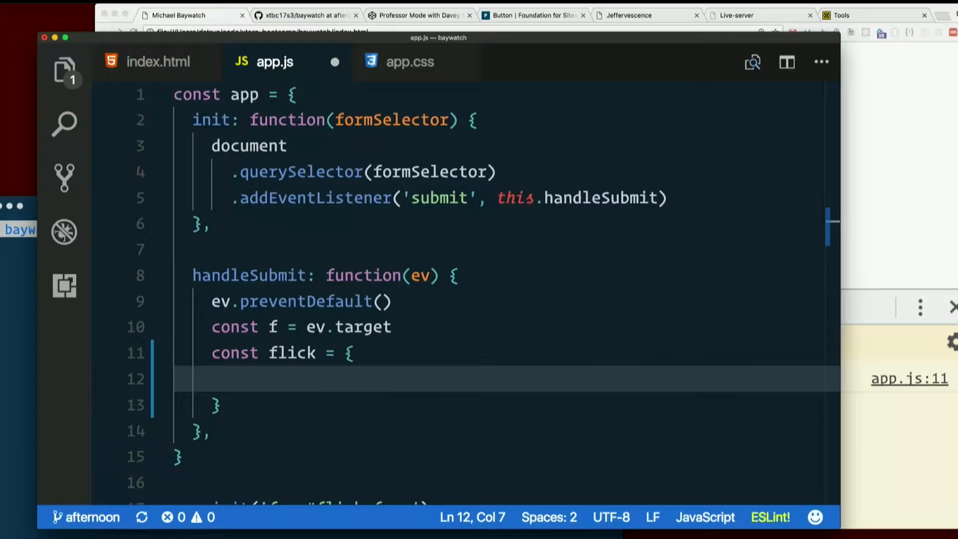
type("name:")
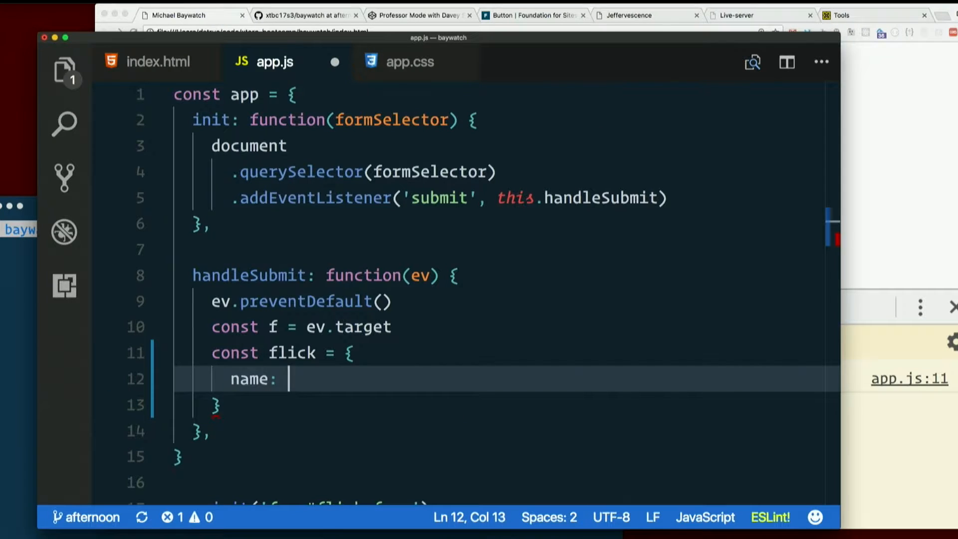
type("f")
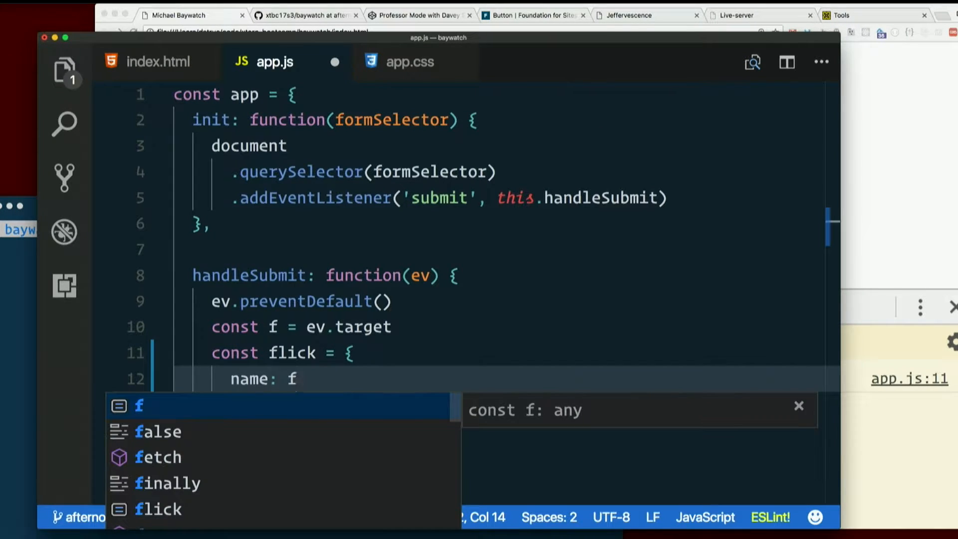
type(".flickName")
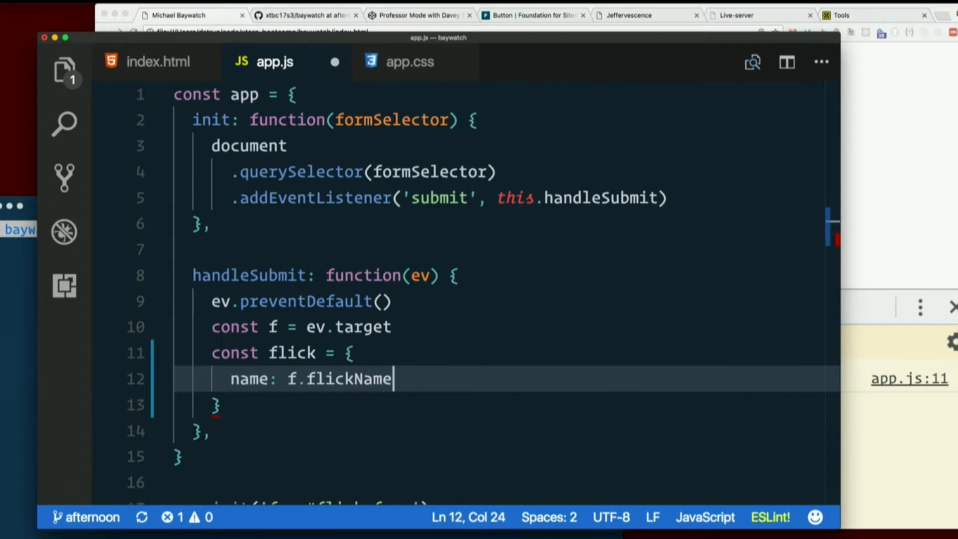
type(".value,")
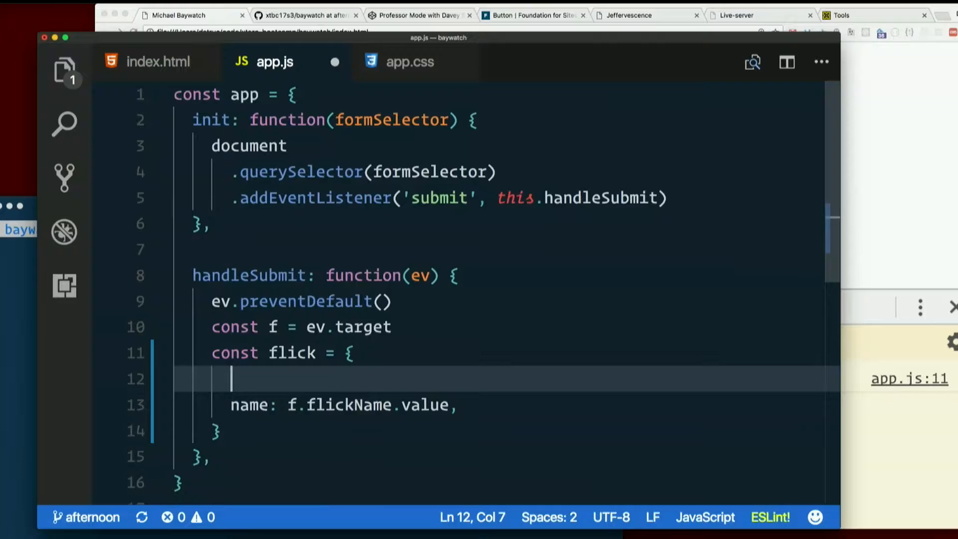
- Add an empty id: property above name in the flick object
type("id:")
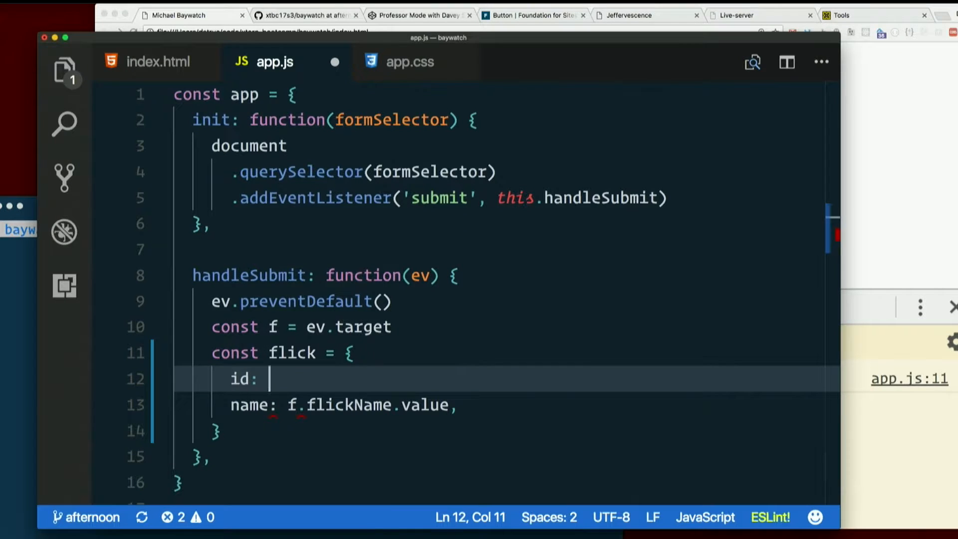
type(",")
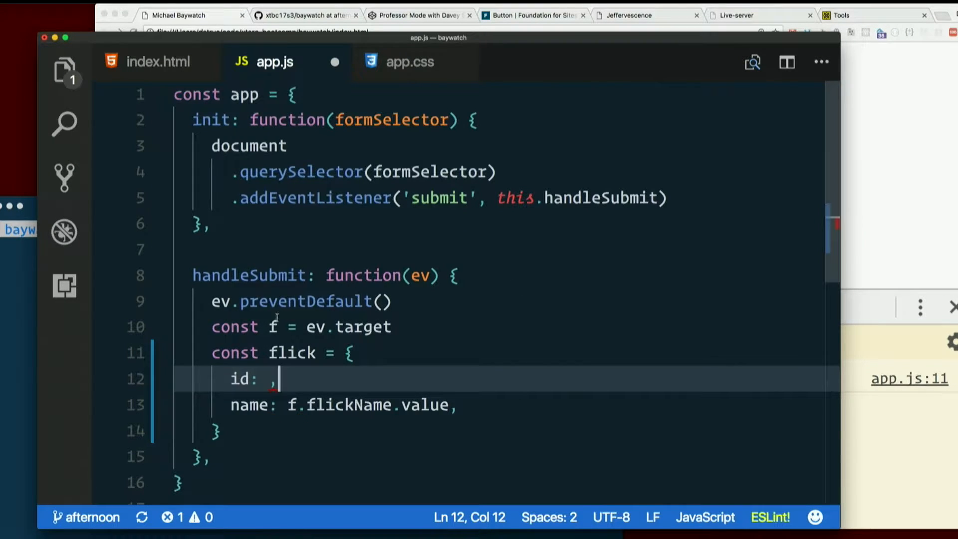
double_click(249, 274)
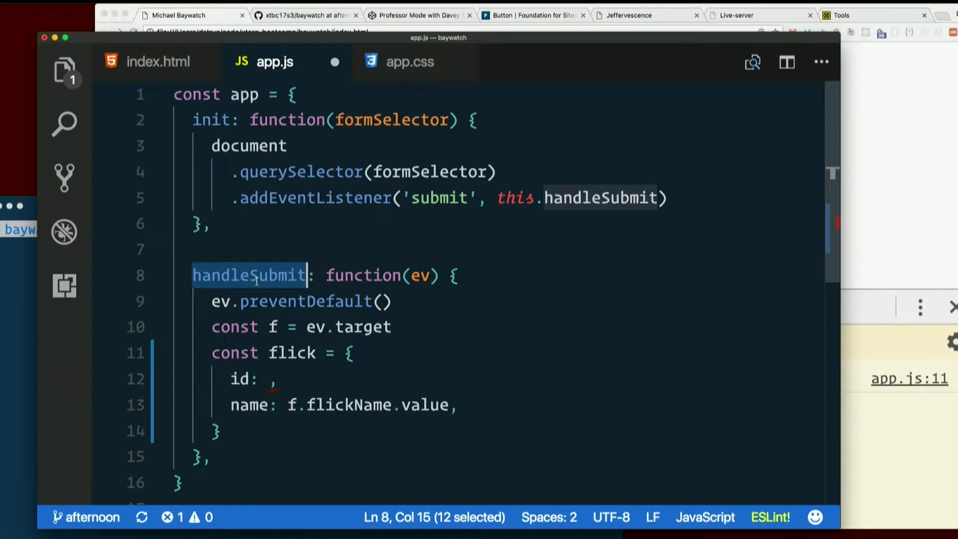
- Try max: 0 on the app object, then begin this.max = 0 in init
left_click(297, 94)
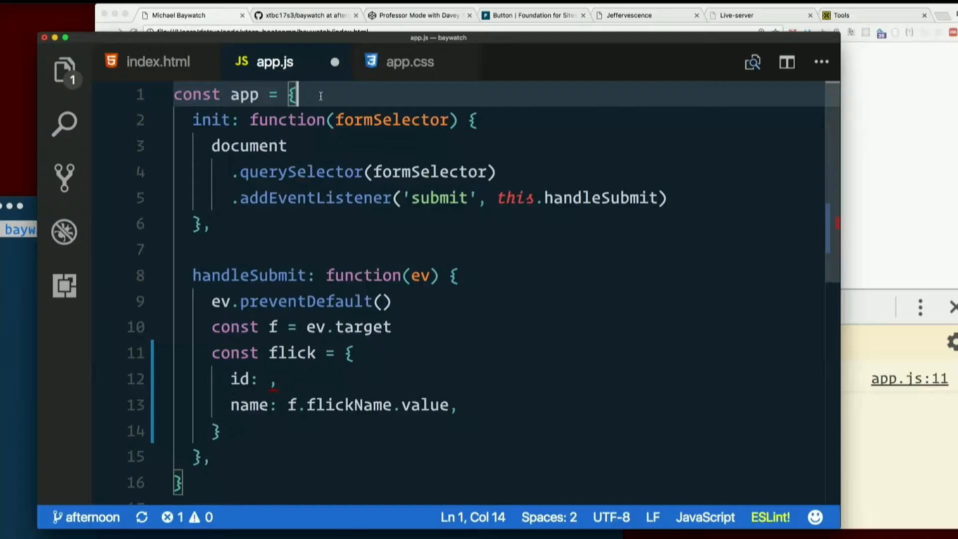
type("max: 0")
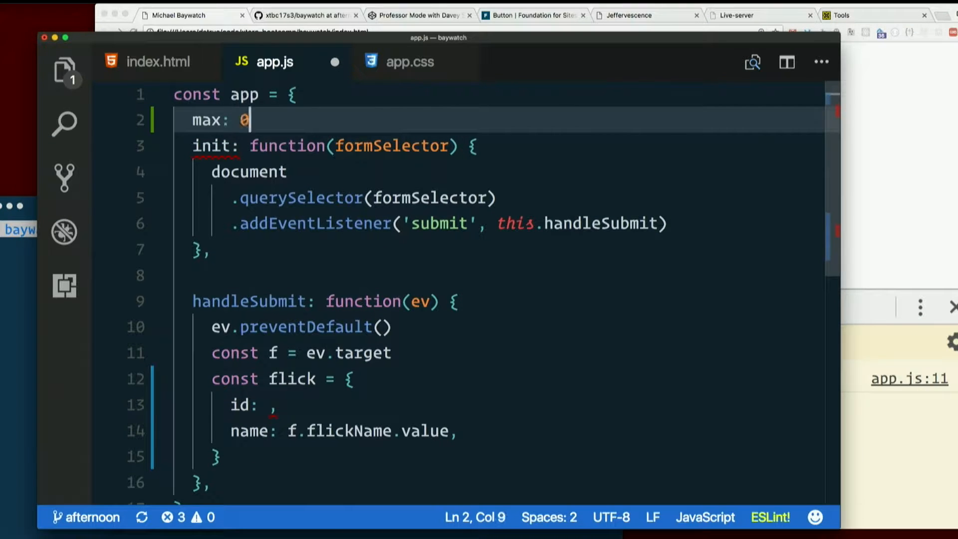
type(",")
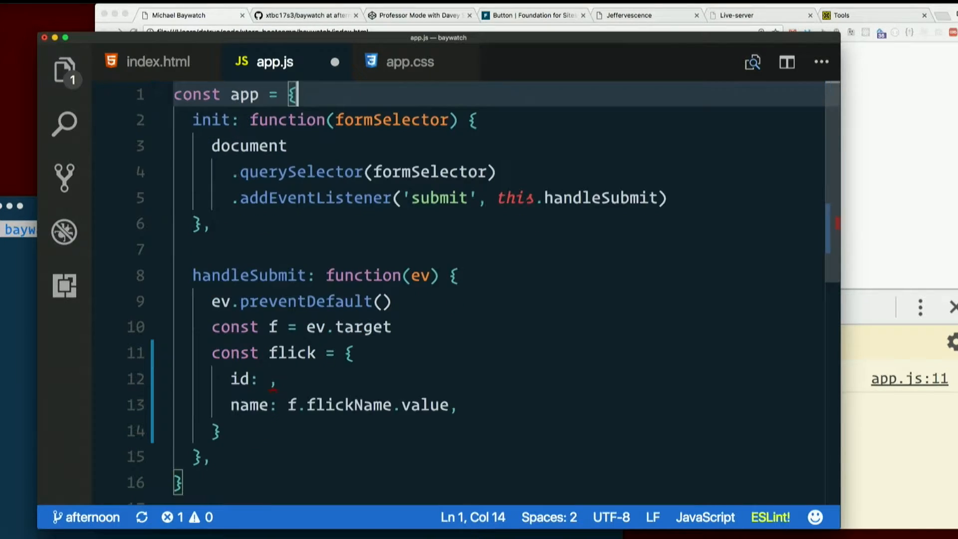
type("this.max = 0")
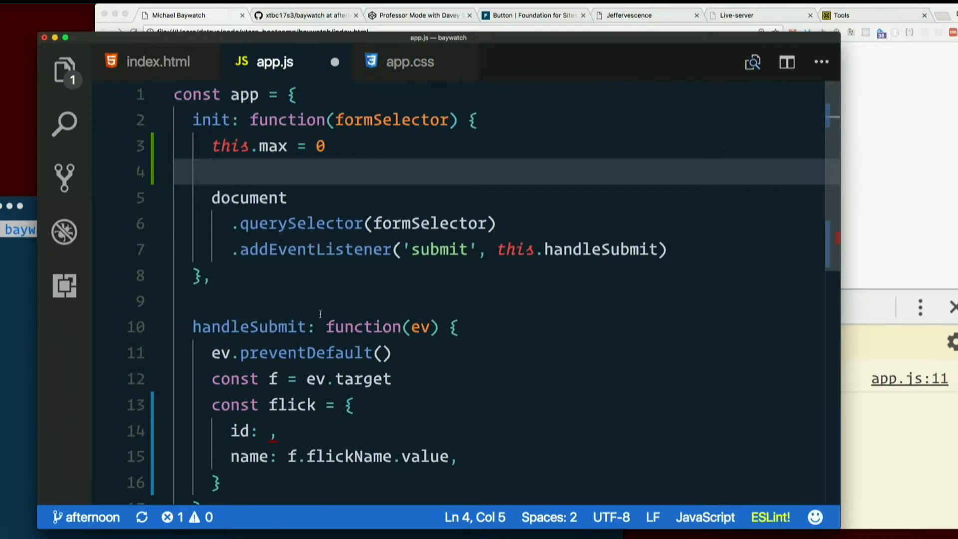
- Set the flick id to this.max + 1 and add this.max ++ below the object
left_click(272, 298)
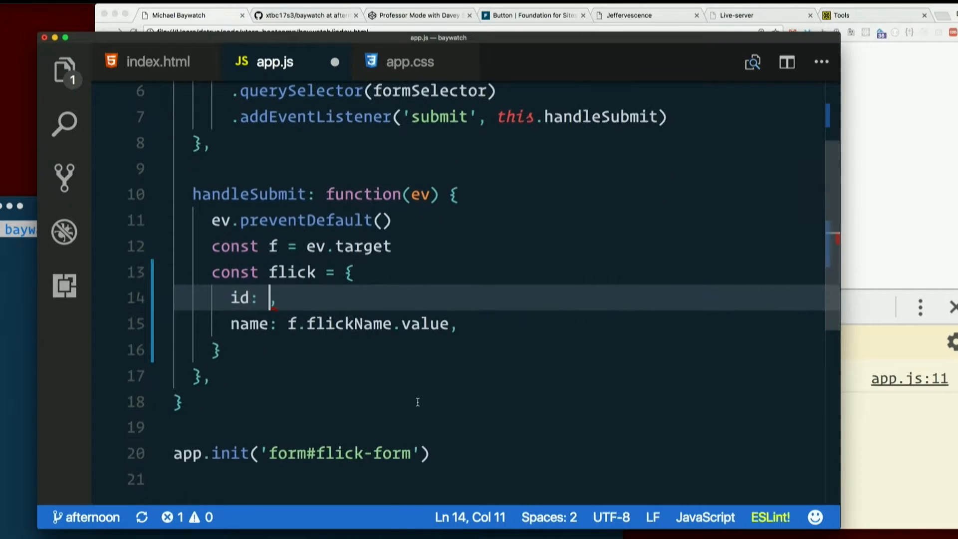
type("this.max + 1")
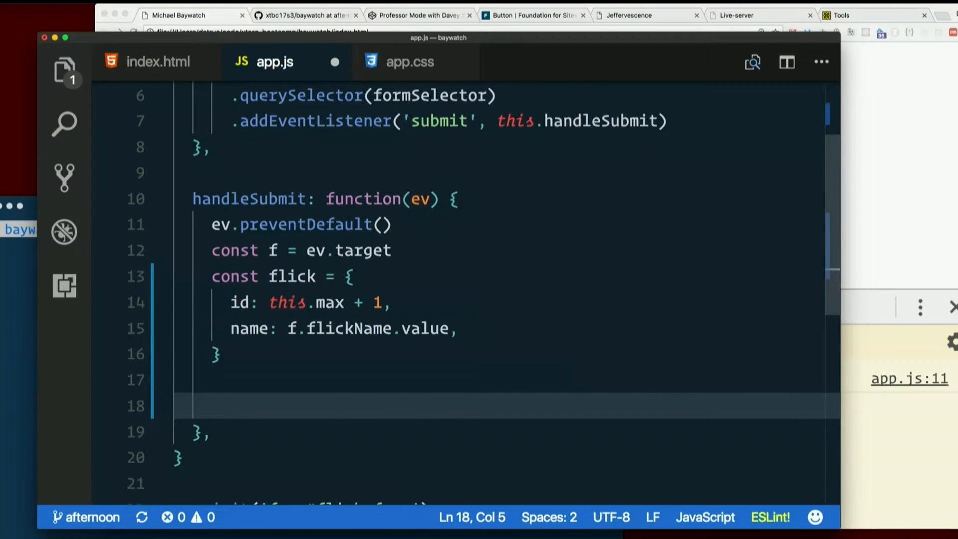
type("this.max ++")
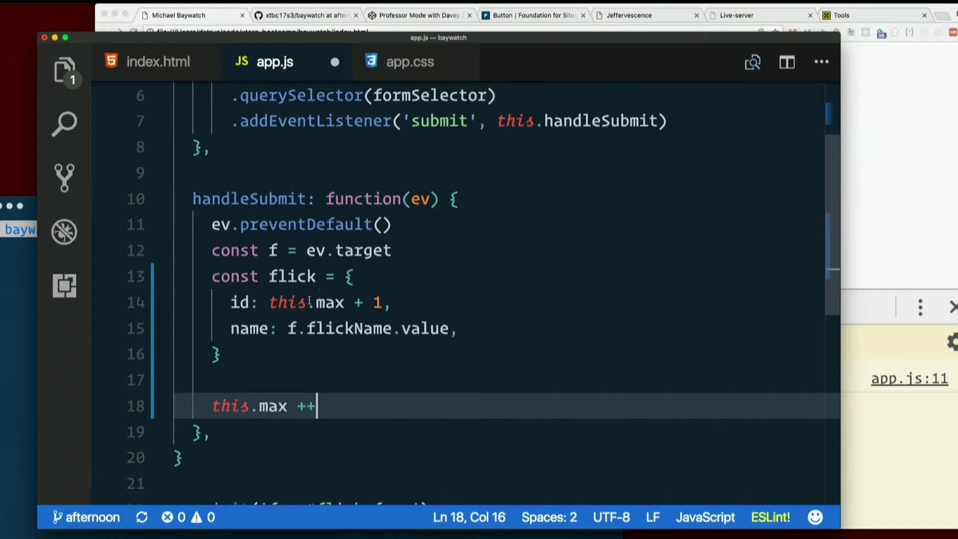
- Select and deselect parts of the this.max + 1 id expression
double_click(288, 302)
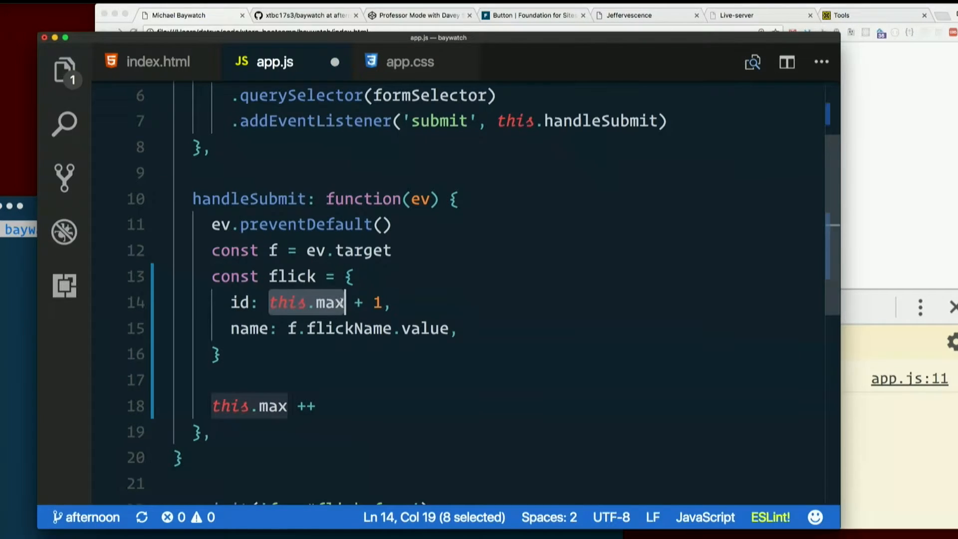
left_click(381, 303)
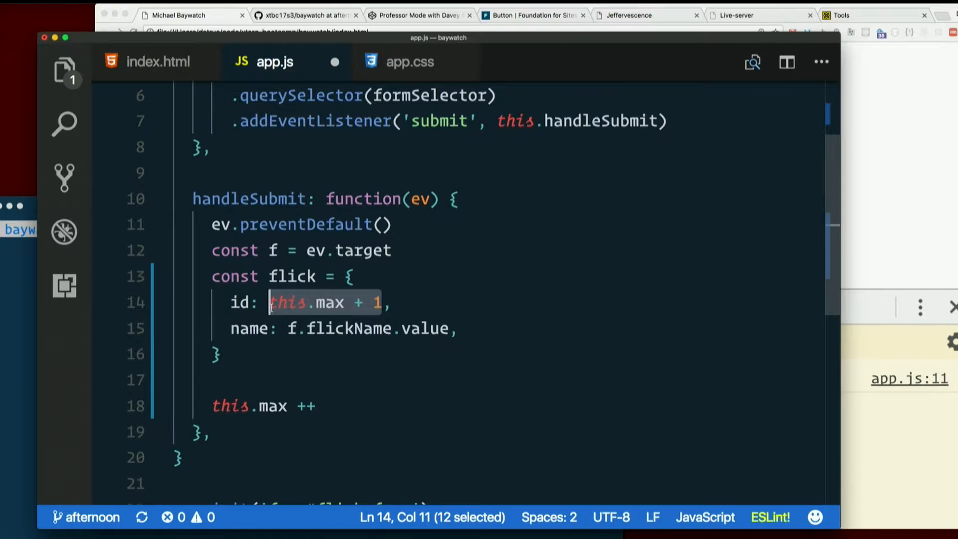
left_click(274, 302)
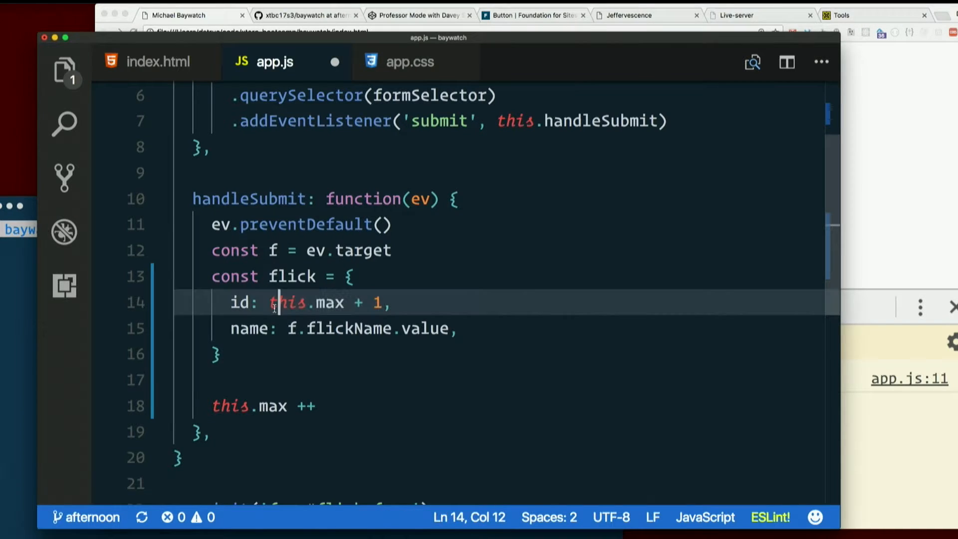
left_click(381, 302)
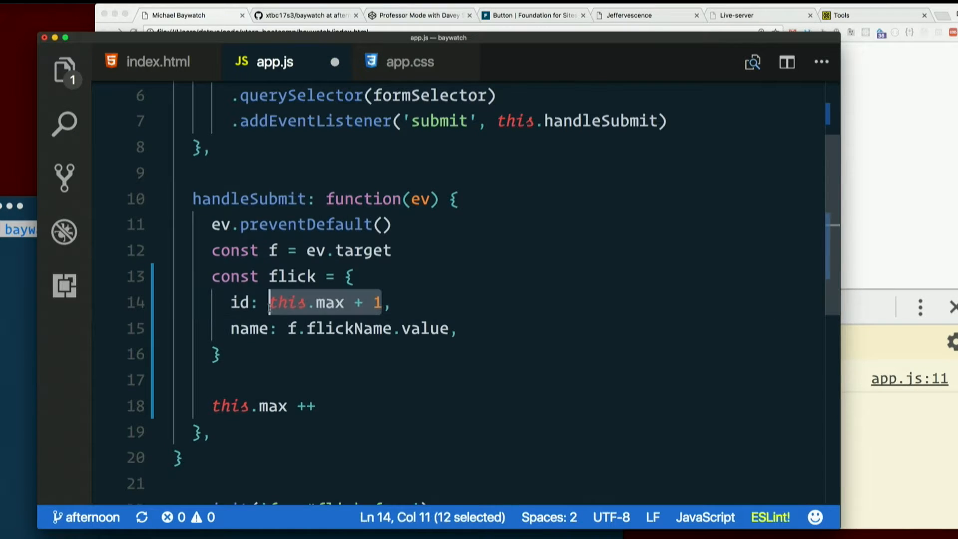
mouse_move(243, 302)
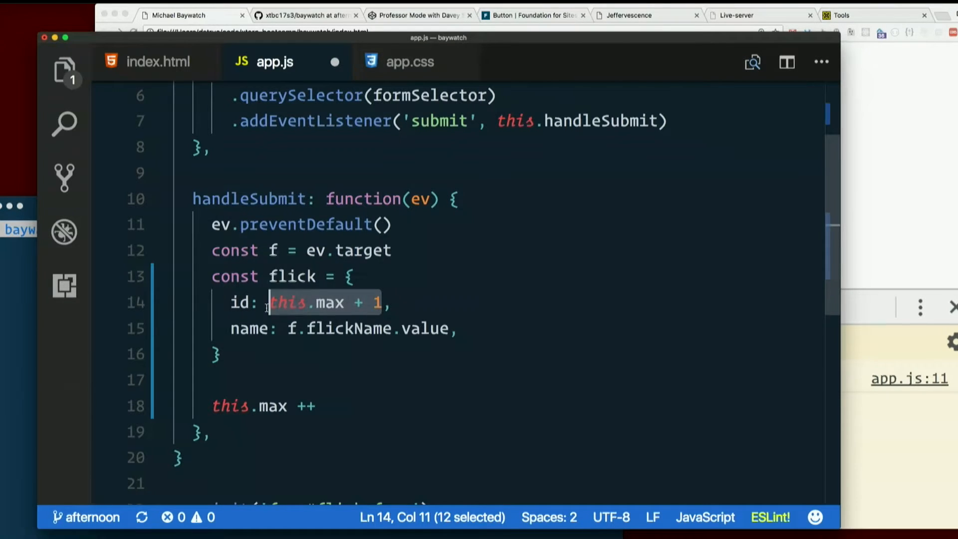
left_click(266, 303)
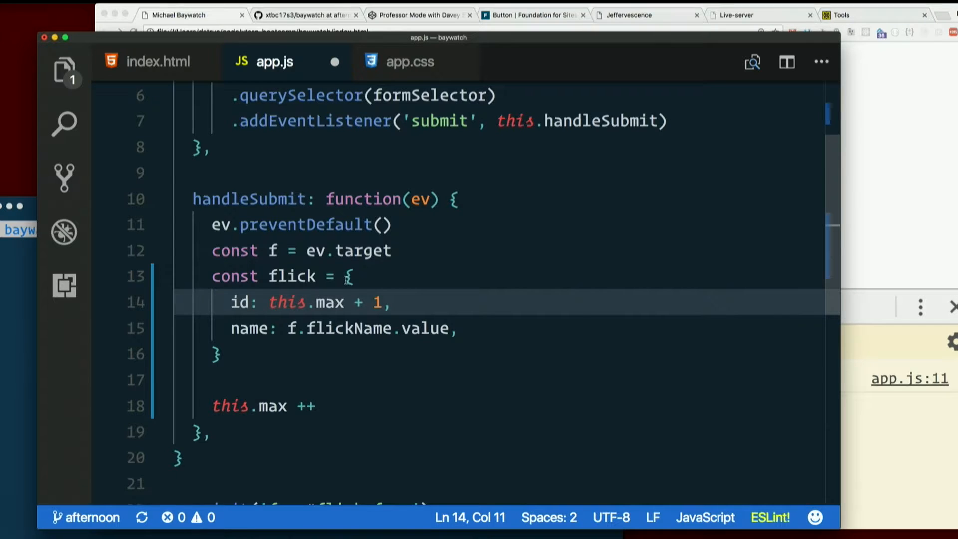
scroll("down", 3)
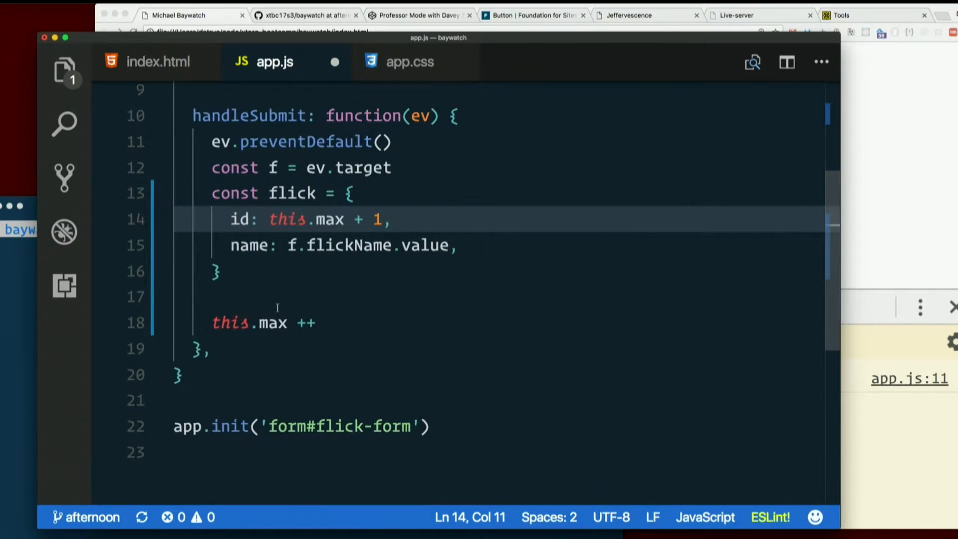
- Briefly type a doStuff: function() method into the flick object, then abandon it
double_click(287, 219)
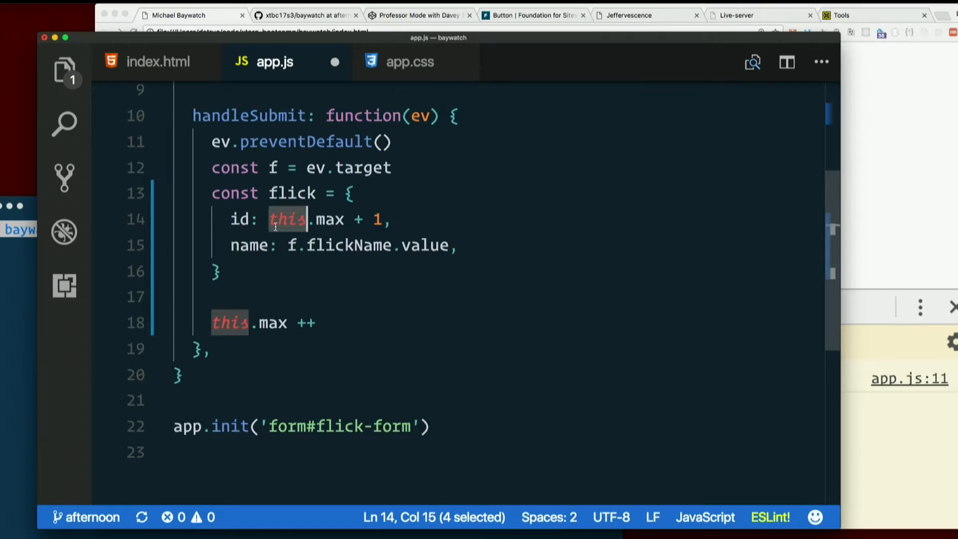
left_click(348, 193)
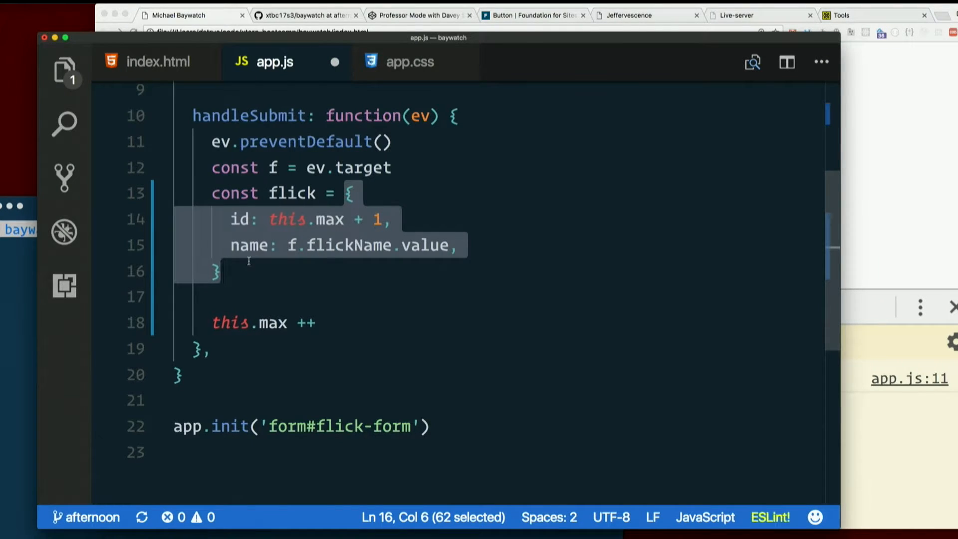
left_click(459, 245)
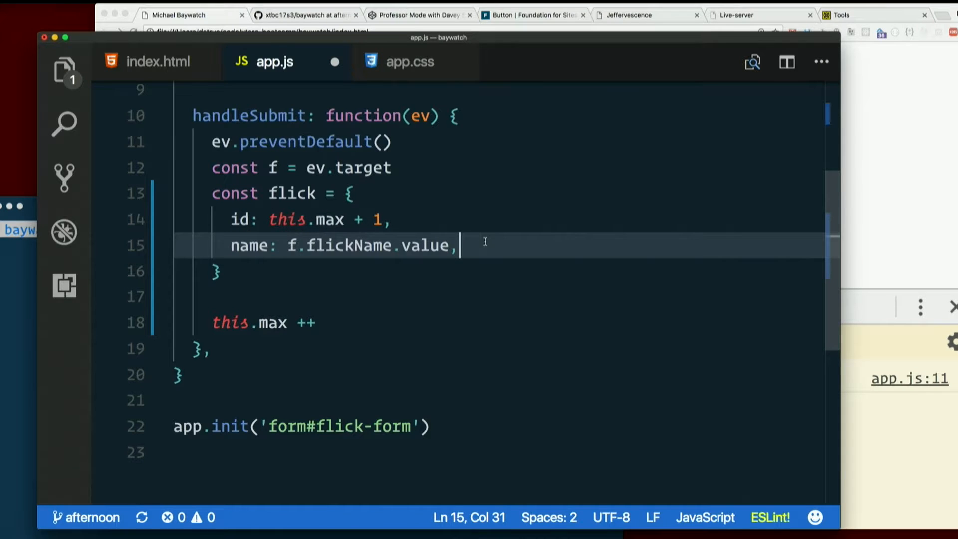
type("doStuff")
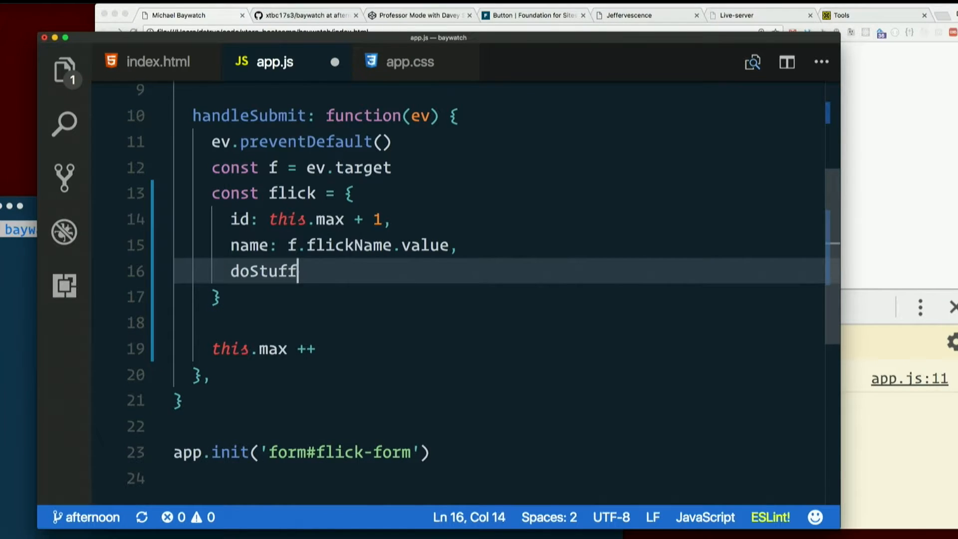
type(": function() {")
type("this")
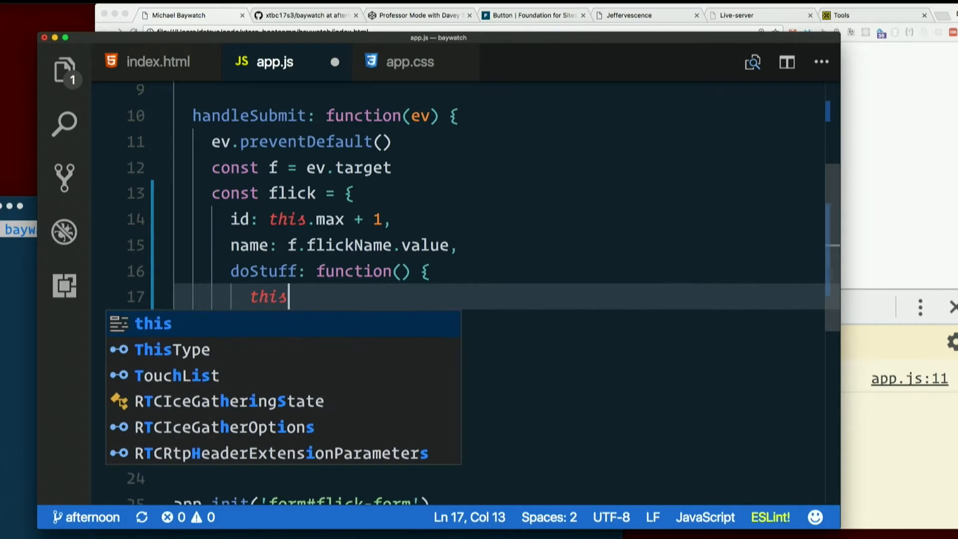
key("Escape")
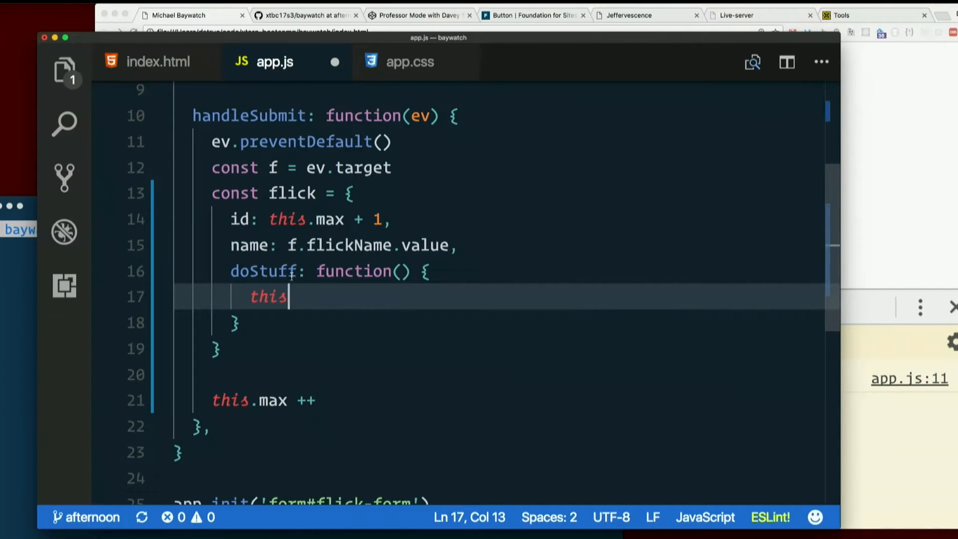
left_click(269, 193)
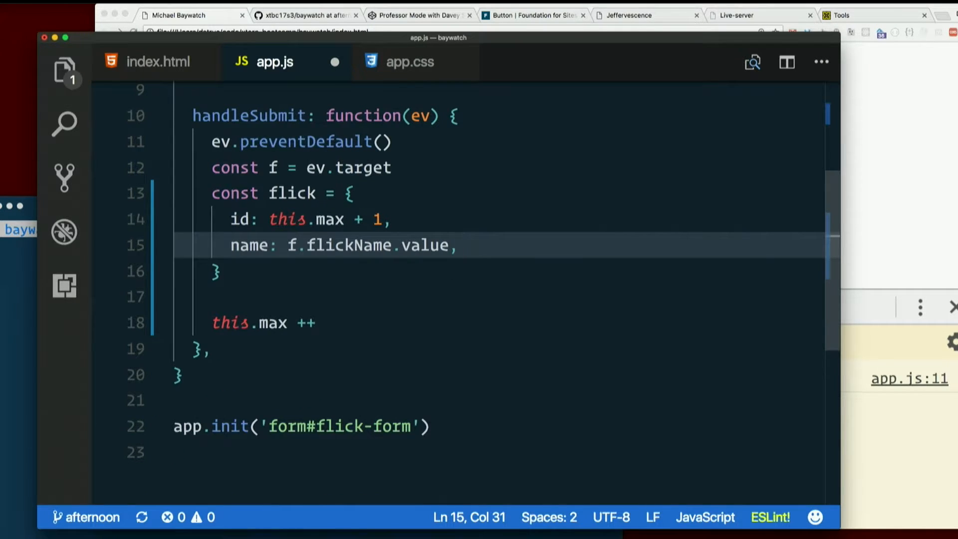
mouse_move(334, 62)
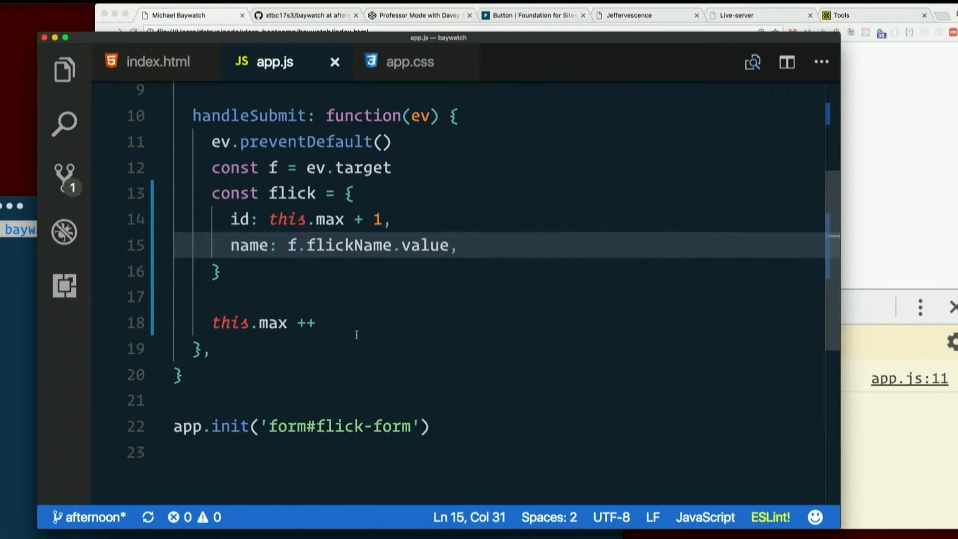
- Add console.log(flick) on the line after the flick object
left_click(360, 296)
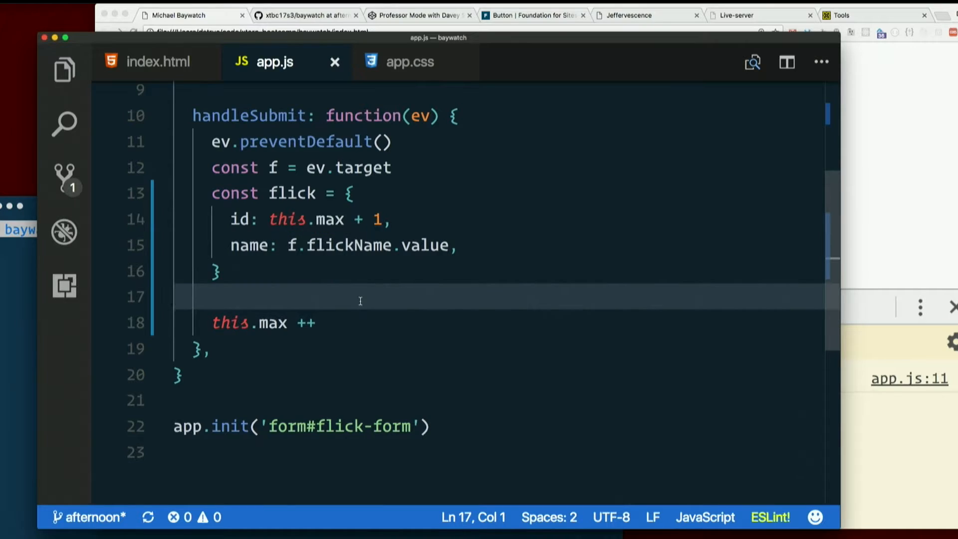
type("console.")
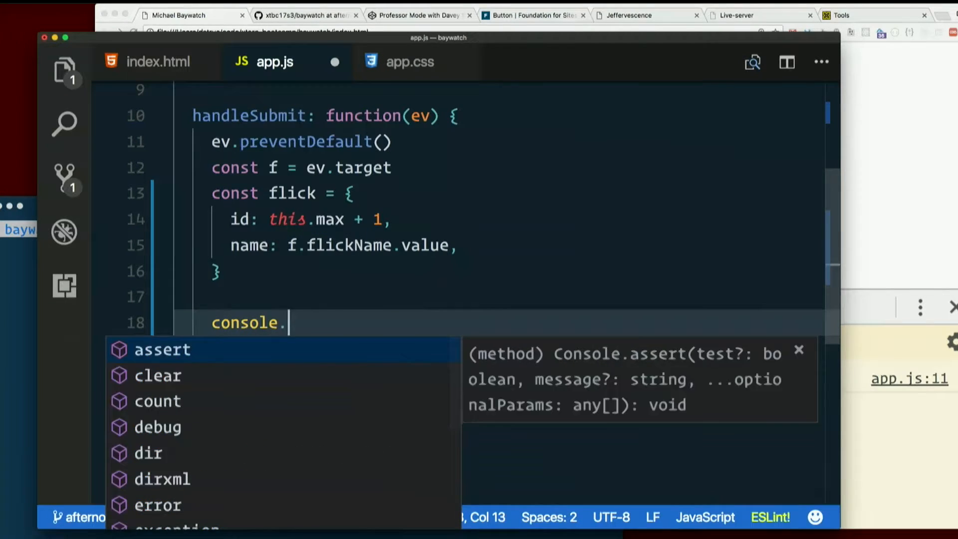
type("log(flick)")
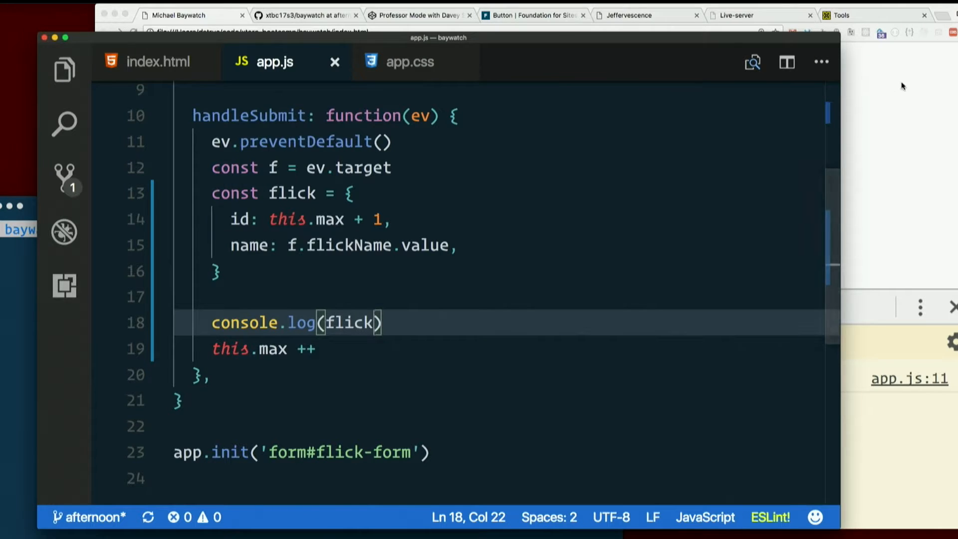
left_click(184, 14)
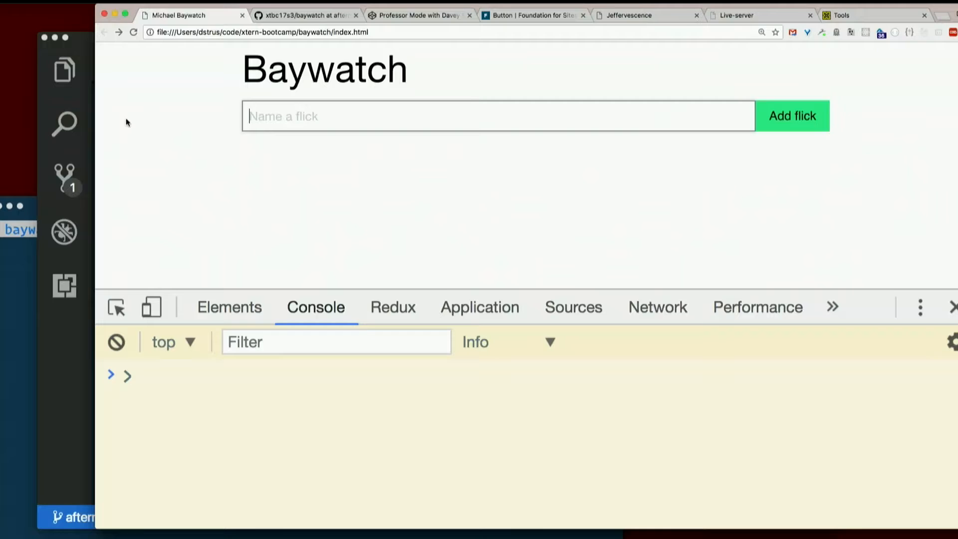
- Submit flicks 'Bad Boys' and 'Bad Boys 2' and expand the first logged Object
type("Bad Boys")
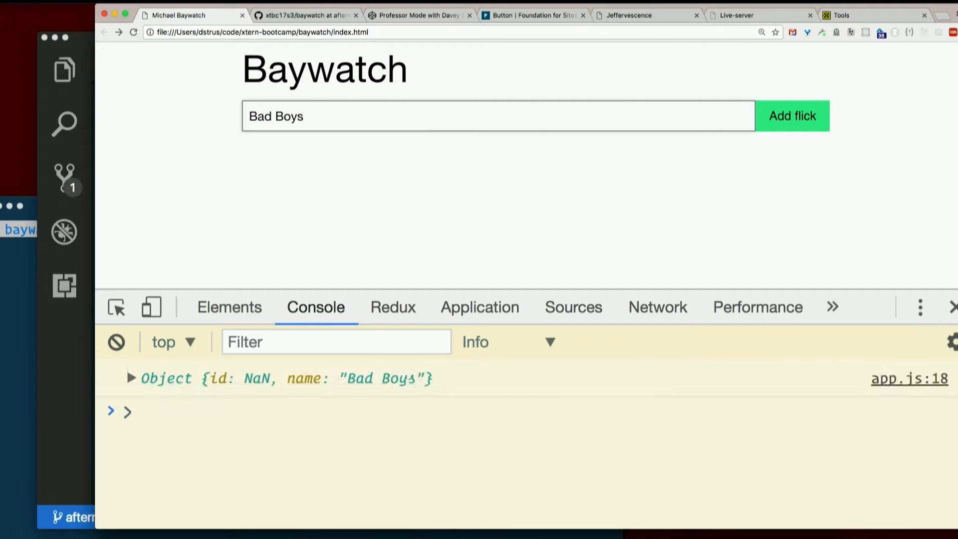
type("Ba")
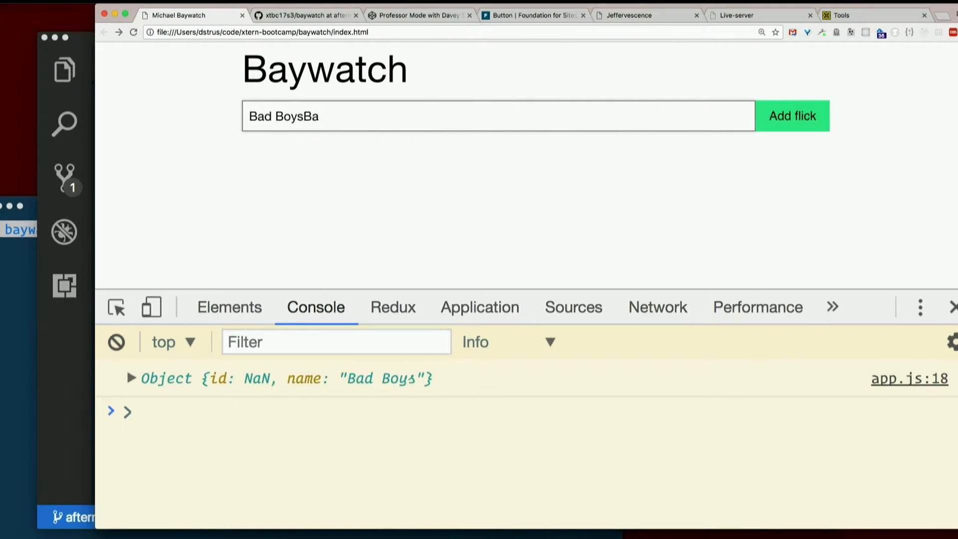
key("Backspace")
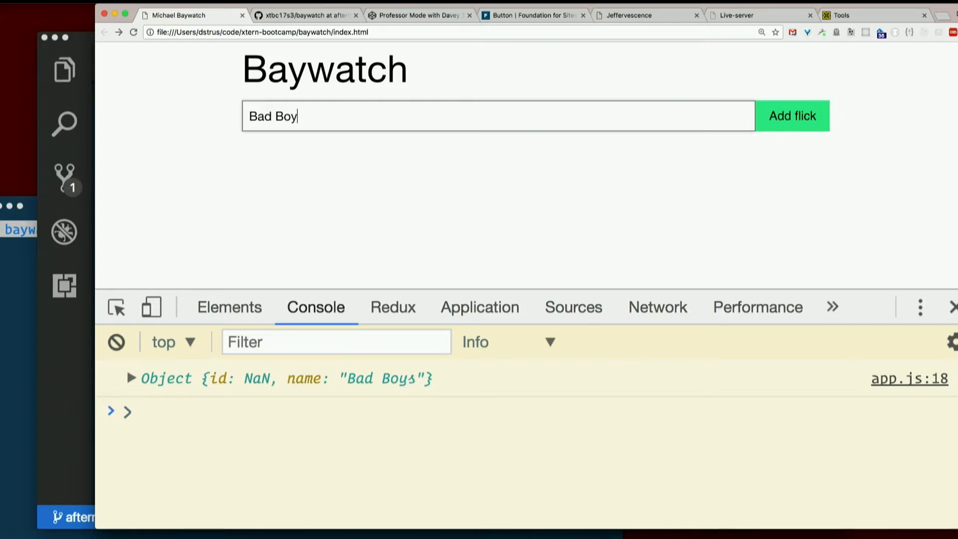
left_click(792, 115)
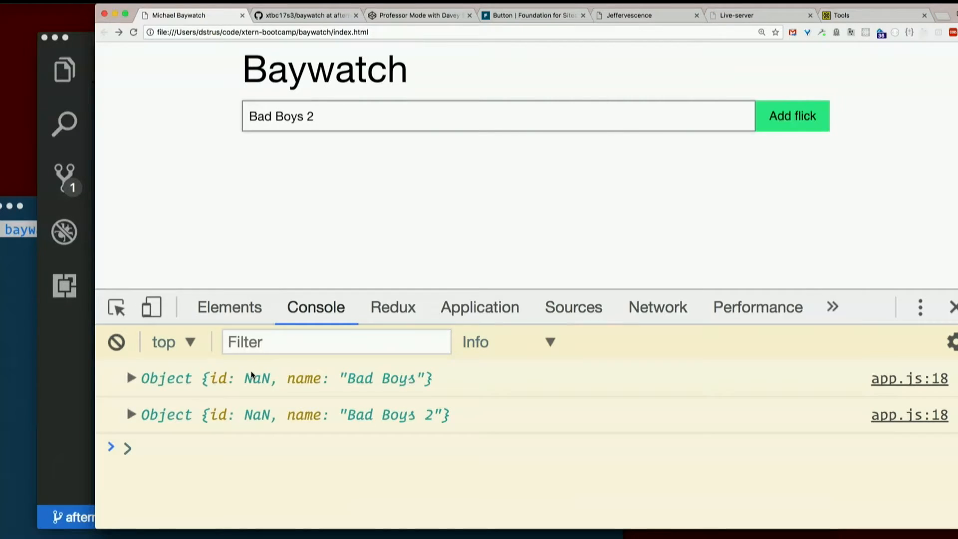
left_click(130, 377)
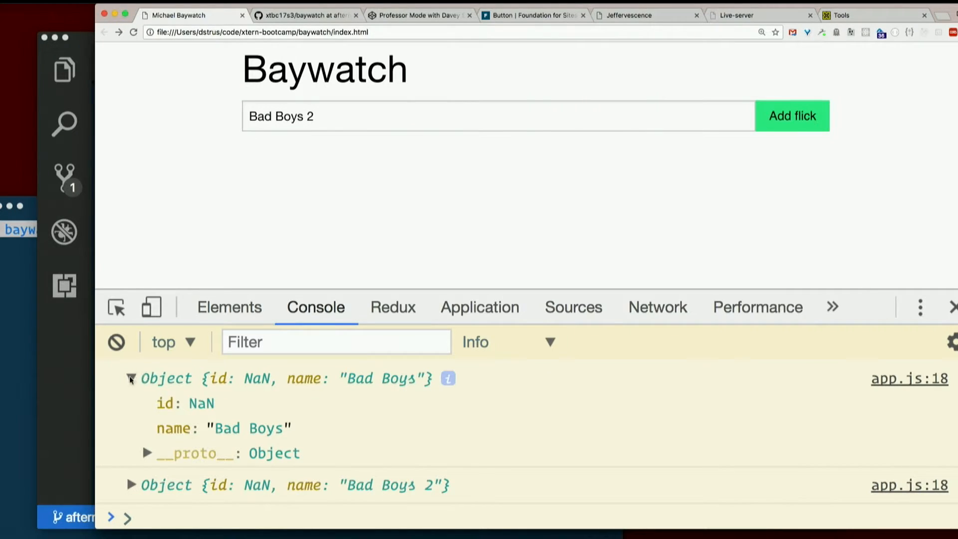
left_click(131, 379)
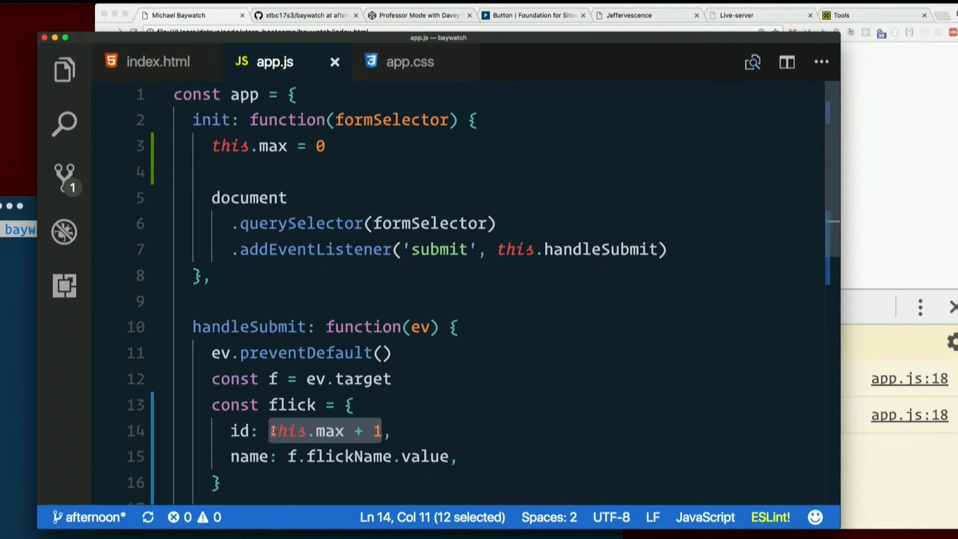
- Add console.log(this) at the start of handleSubmit
left_click(455, 253)
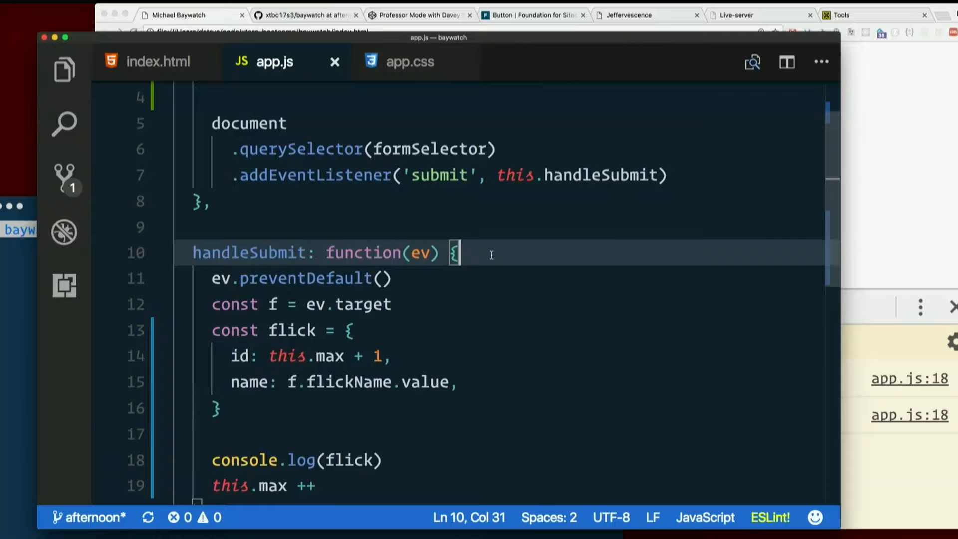
type("console.")
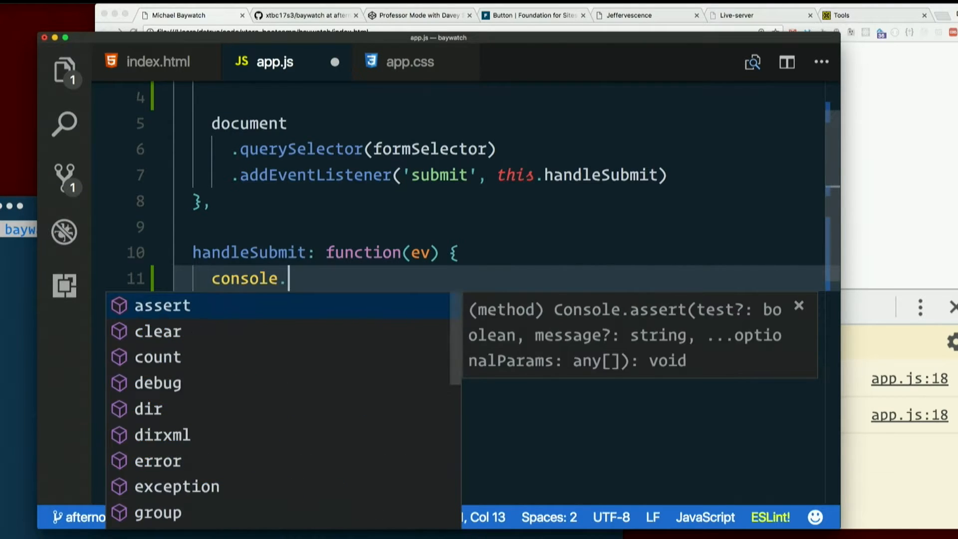
type("log(this)")
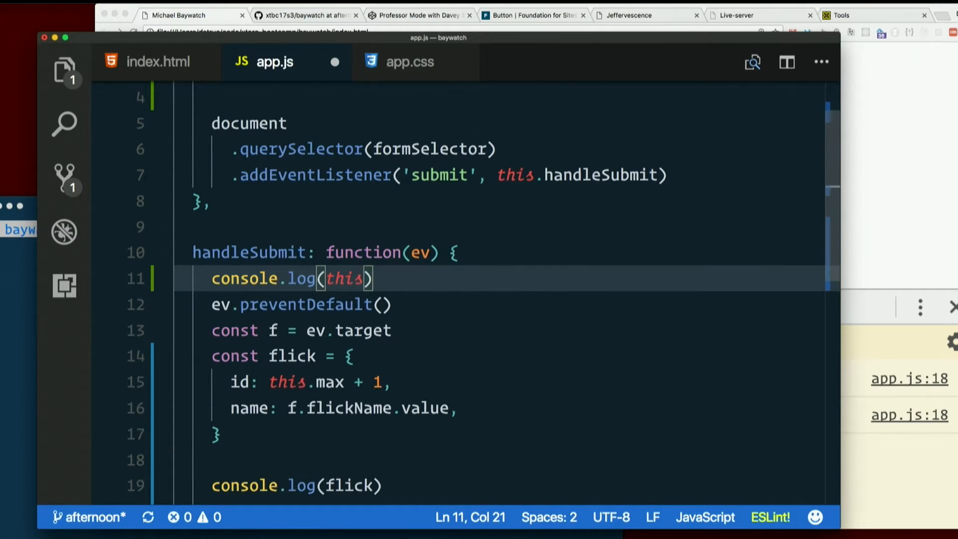
left_click(175, 14)
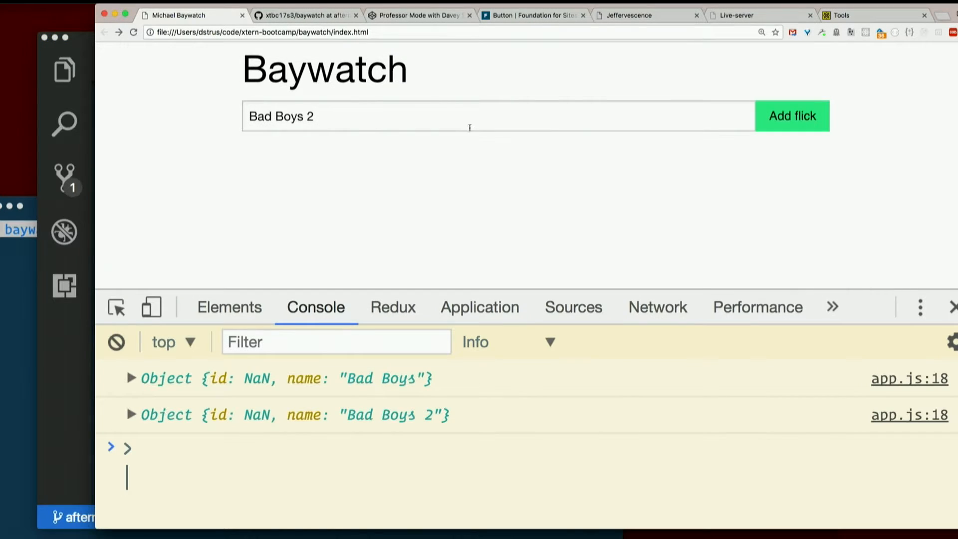
- Submit a test flick named 'kjshdfgsdgf' in the refreshed page
left_click(791, 115)
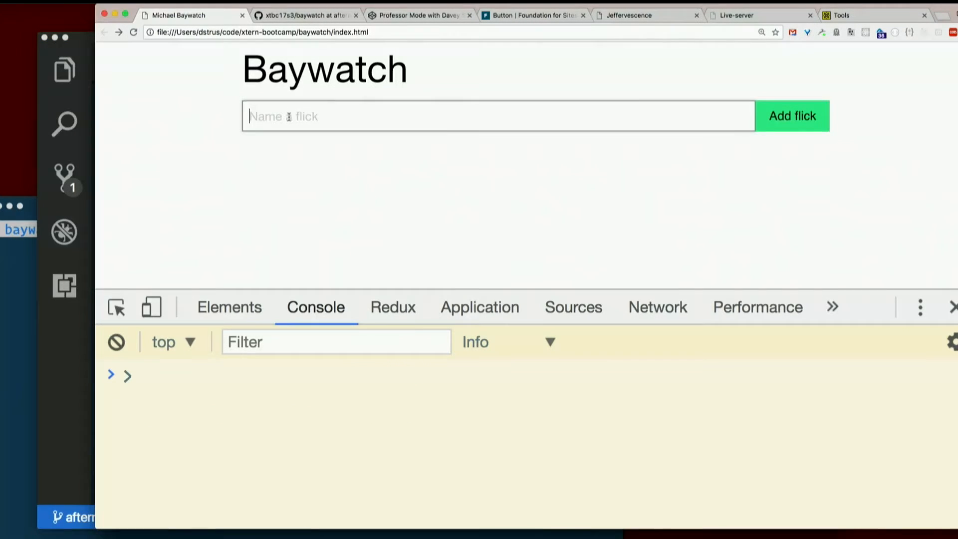
type("kjshdfgsdgf")
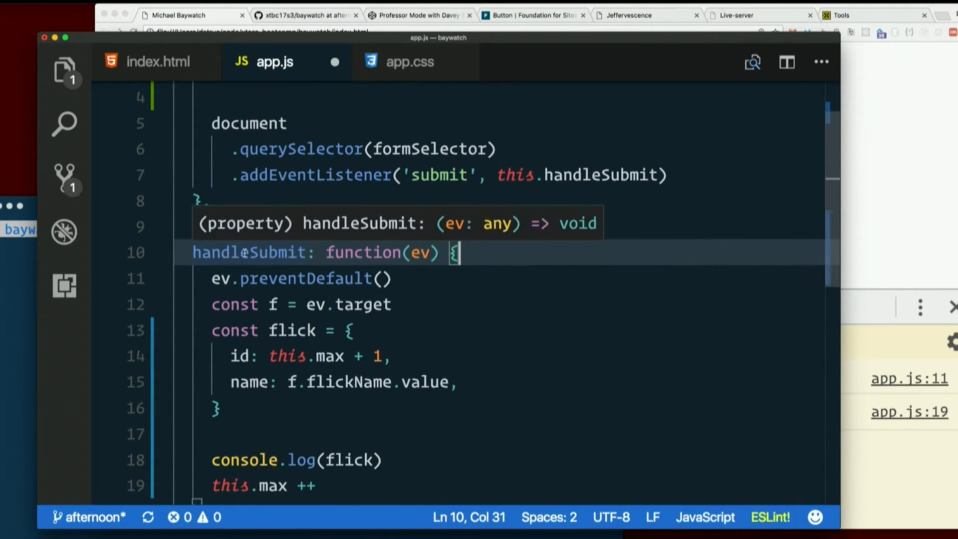
scroll("up", 3)
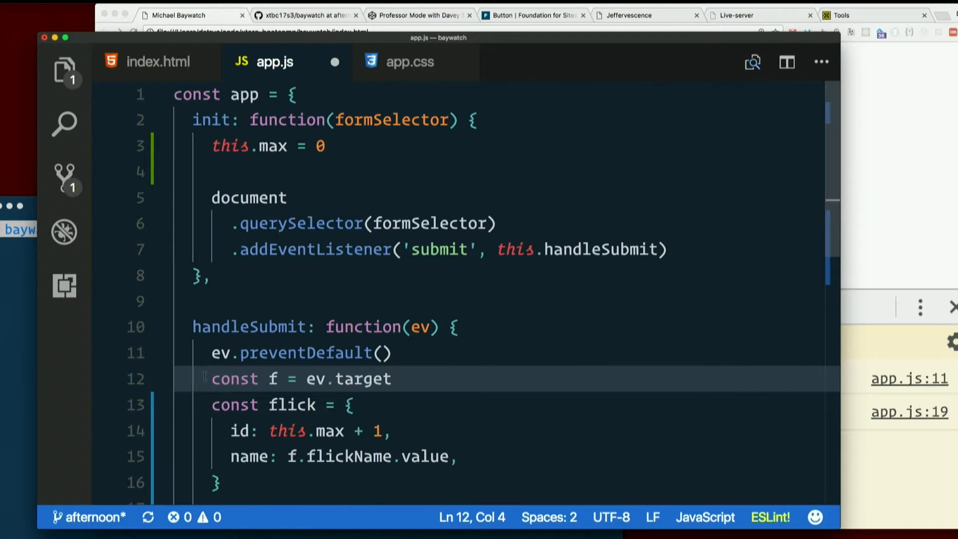
scroll("down", 3)
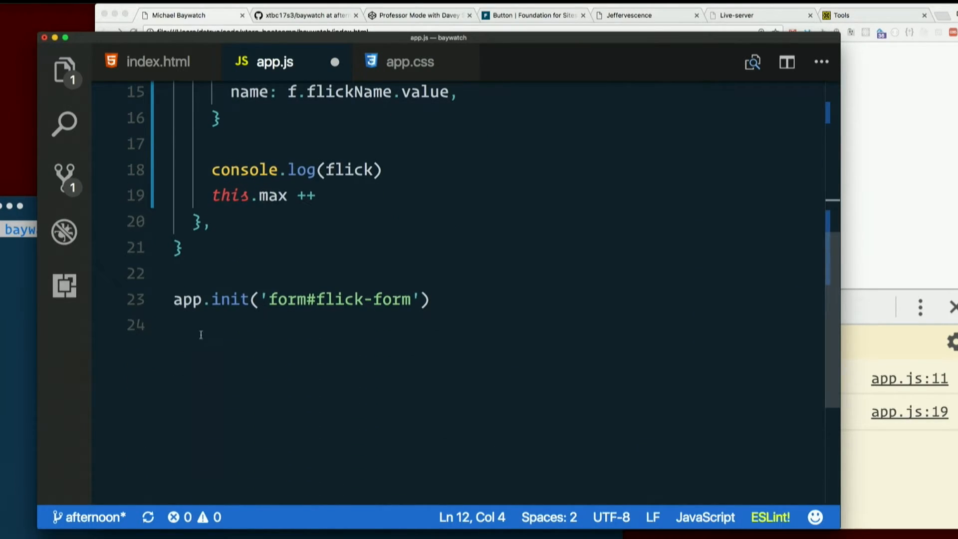
double_click(186, 300)
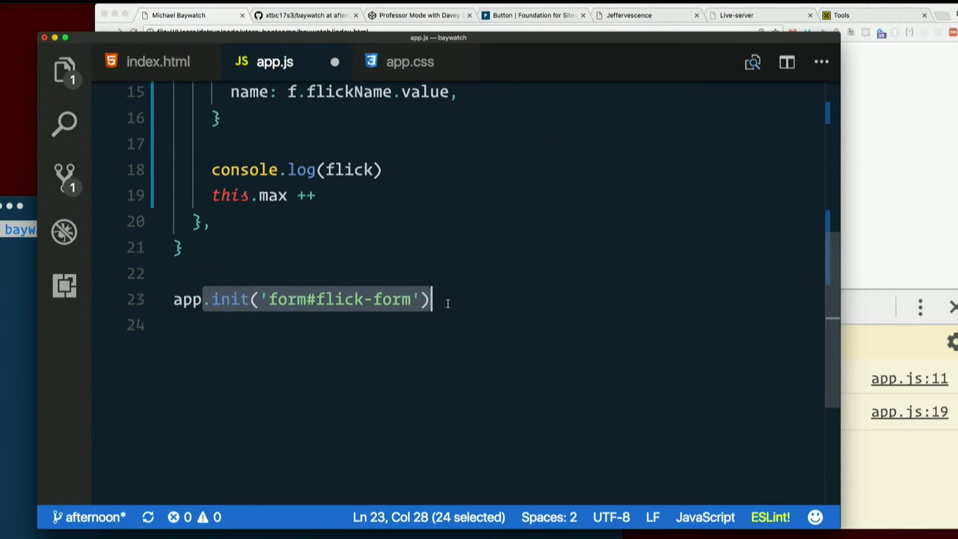
mouse_move(448, 307)
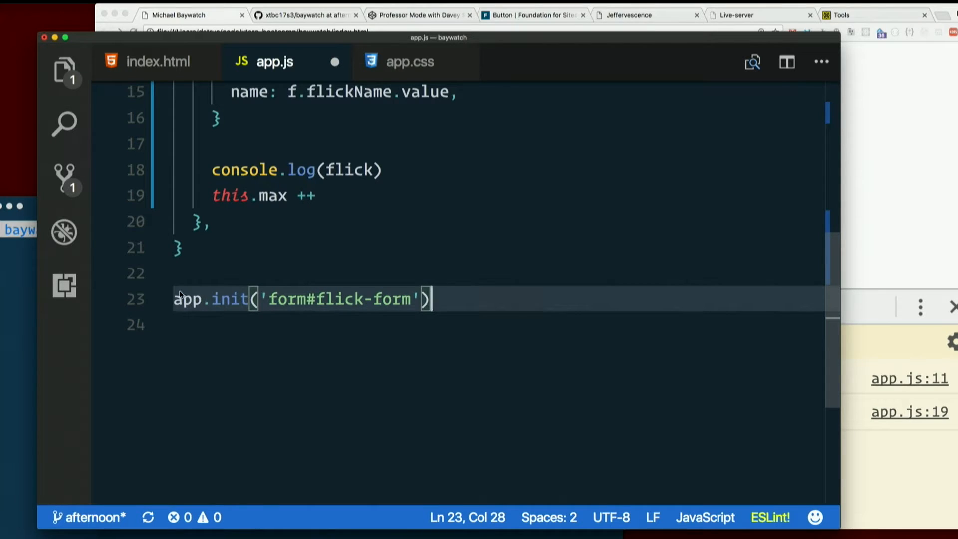
double_click(188, 299)
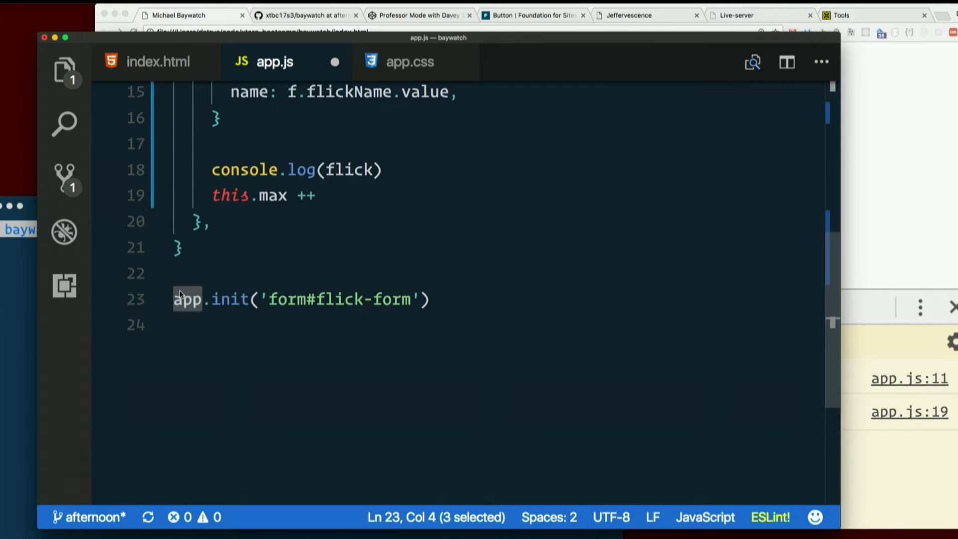
scroll("up", 3)
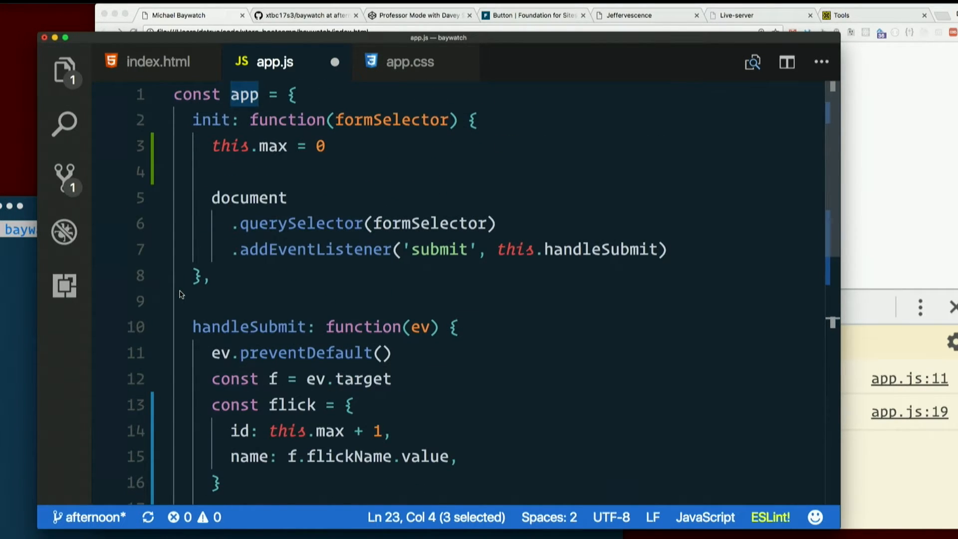
mouse_move(163, 426)
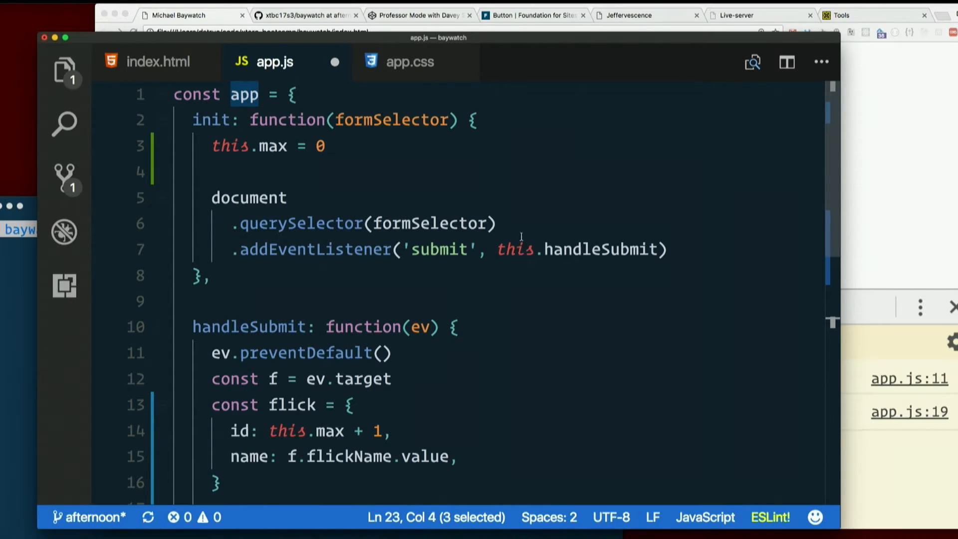
- Change line 7's listener to this.handleSubmit.bind(this)
left_click(499, 249)
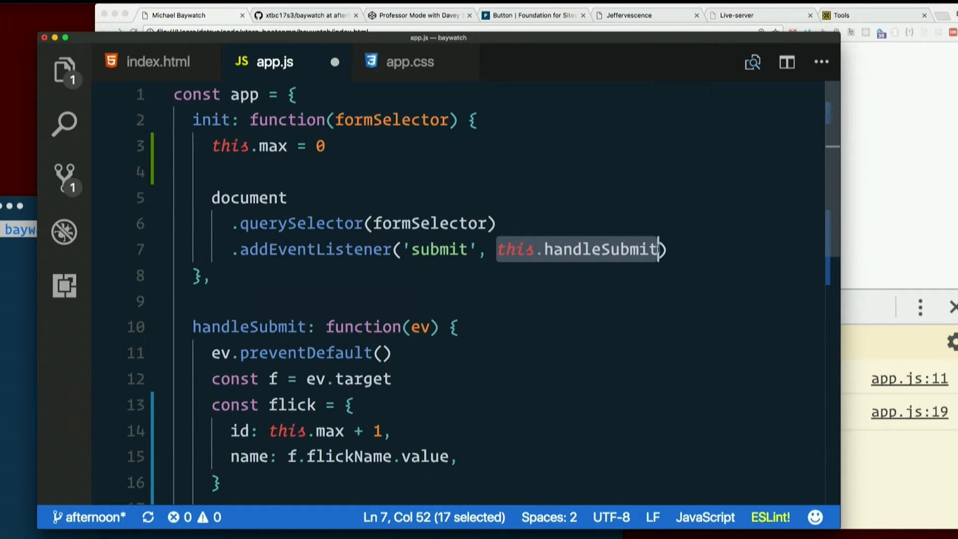
left_click(660, 249)
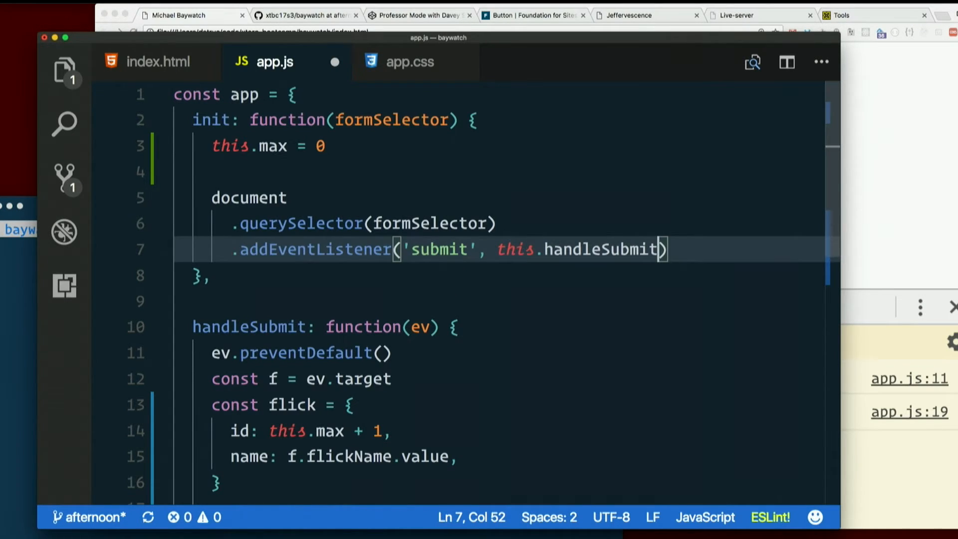
type(".bind()")
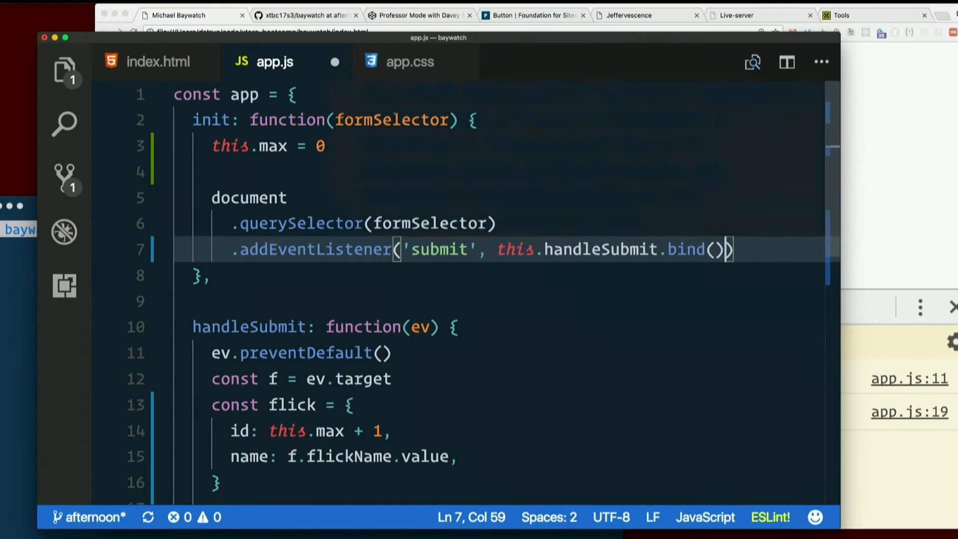
double_click(599, 250)
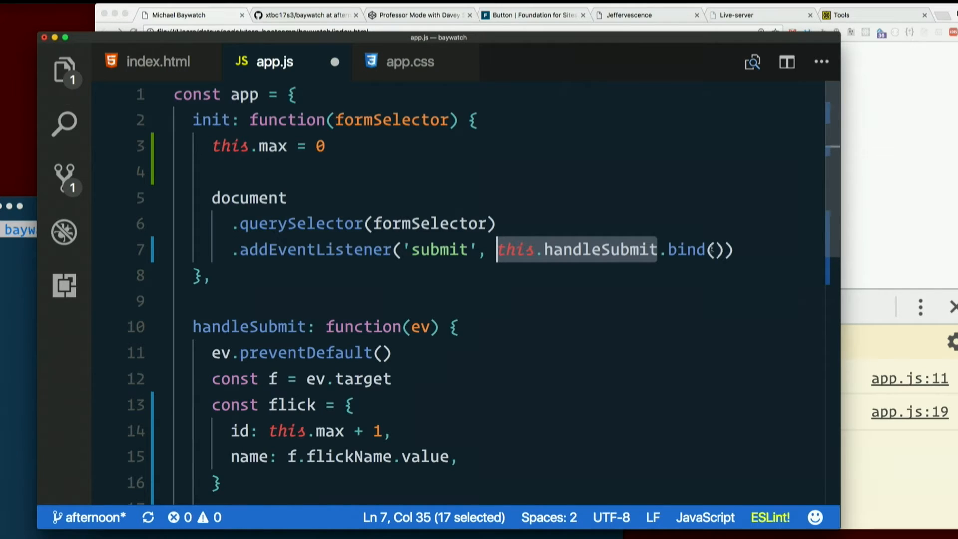
double_click(685, 250)
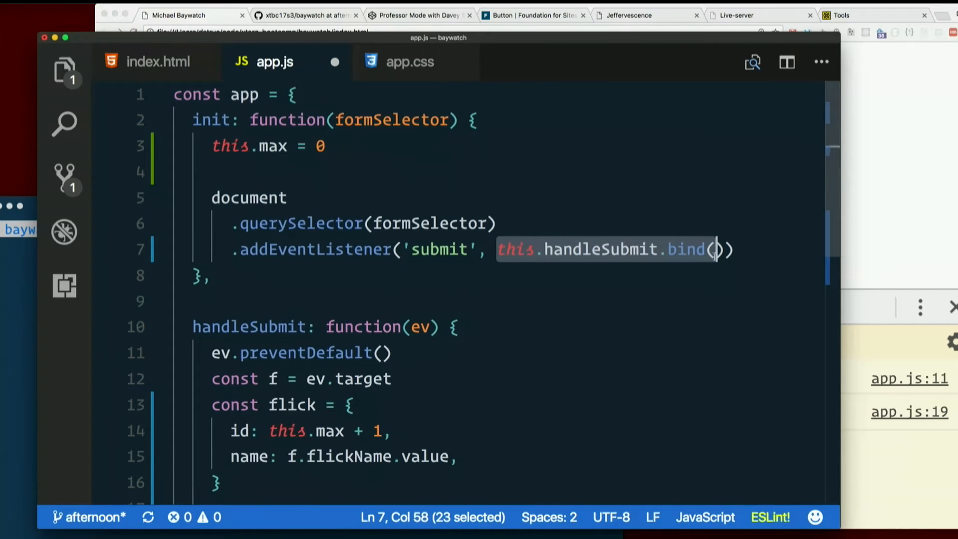
key("shift+Right")
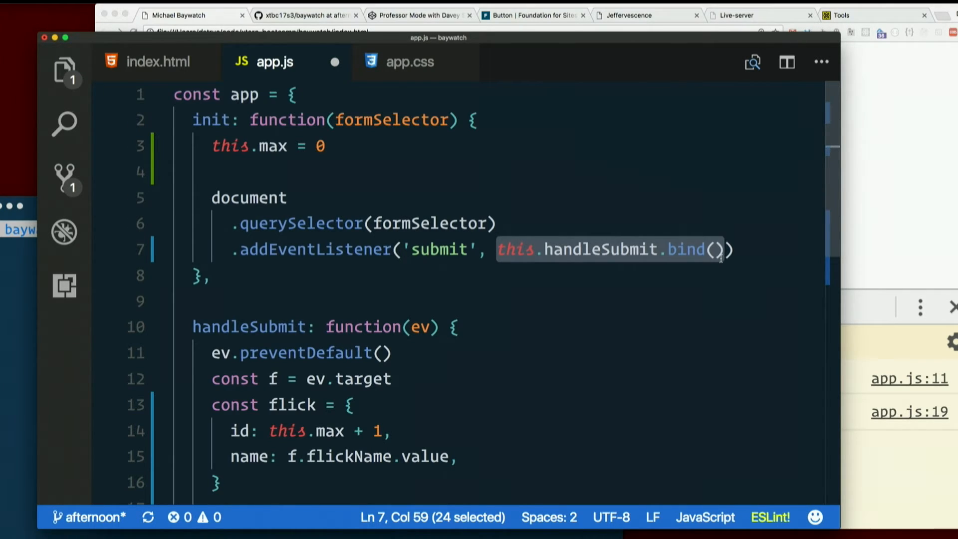
left_click(721, 249)
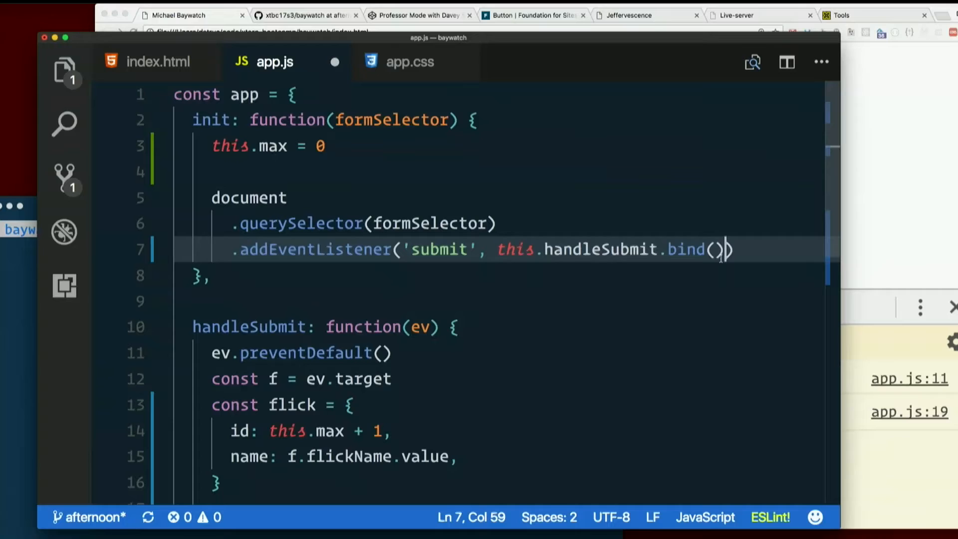
key("Left")
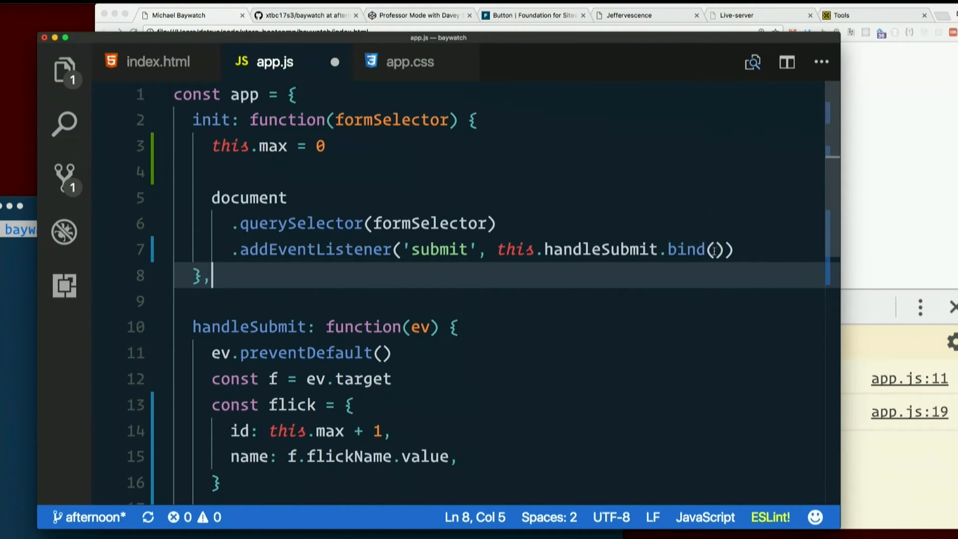
type("this")
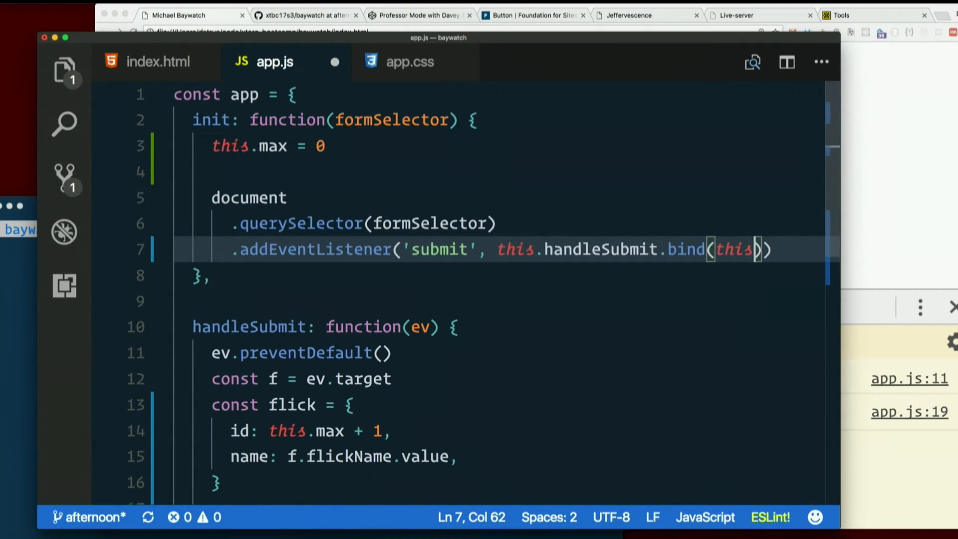
- Highlight the init function, uses of this, and the bound handler
left_click(500, 250)
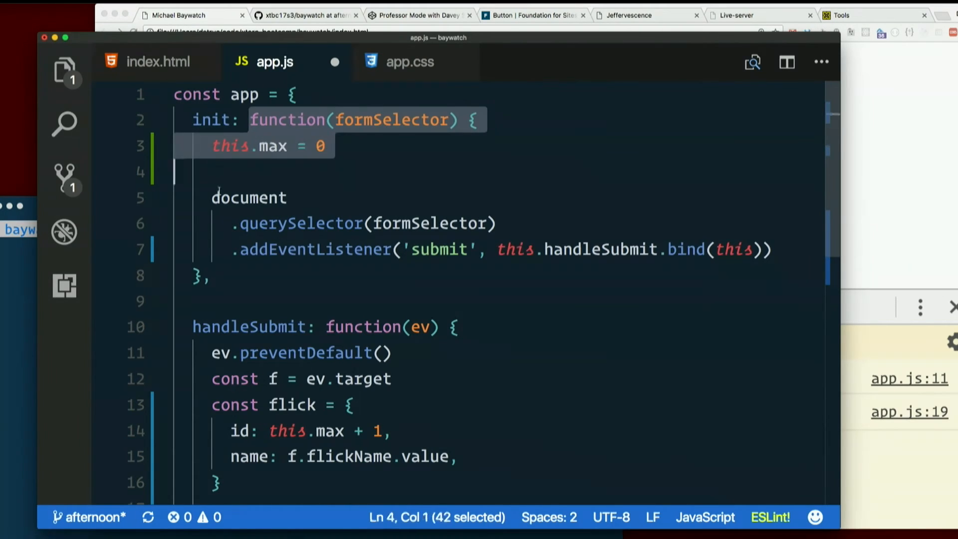
left_click(202, 275)
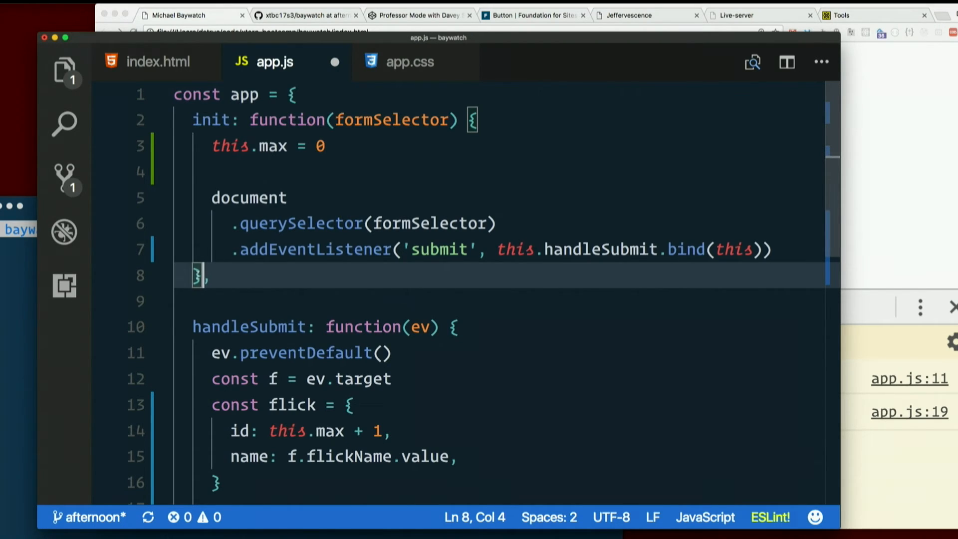
double_click(287, 431)
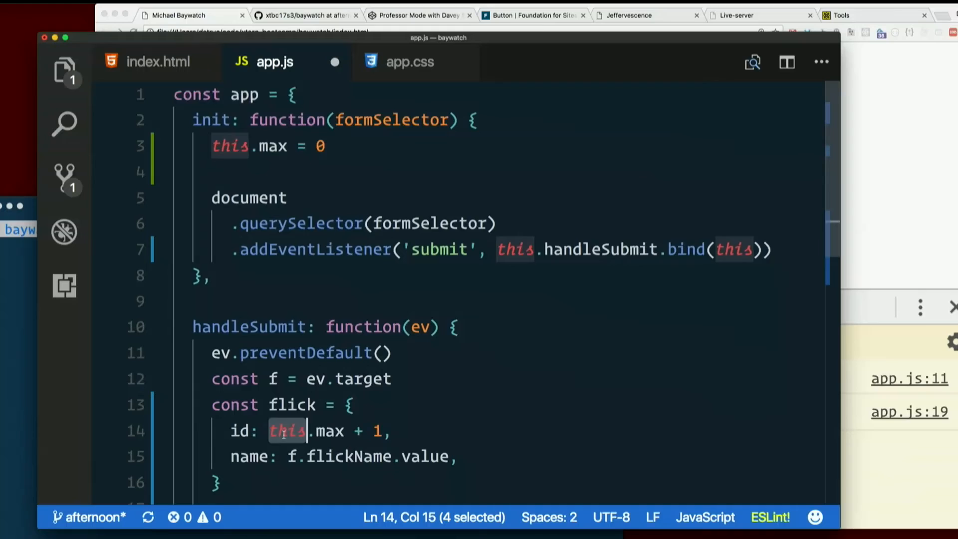
left_click(288, 431)
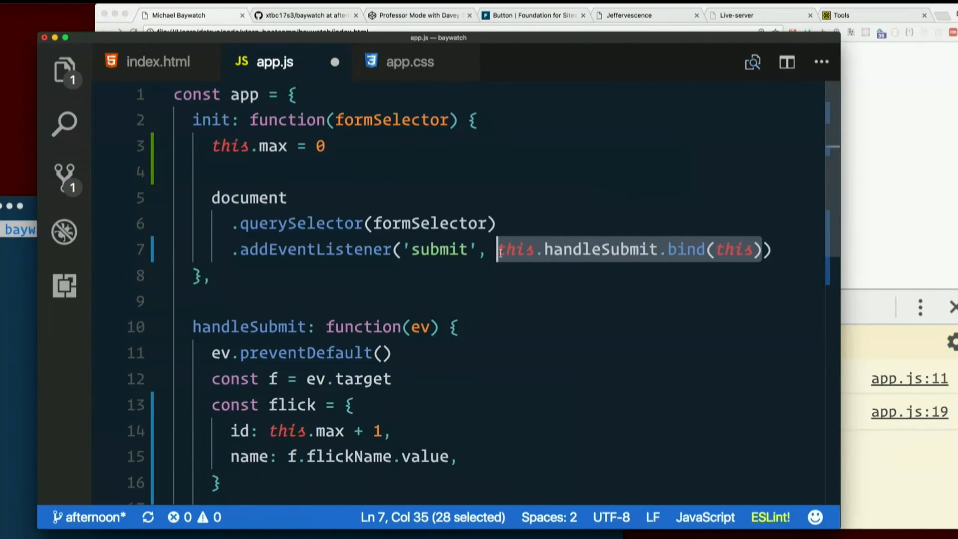
left_click(498, 250)
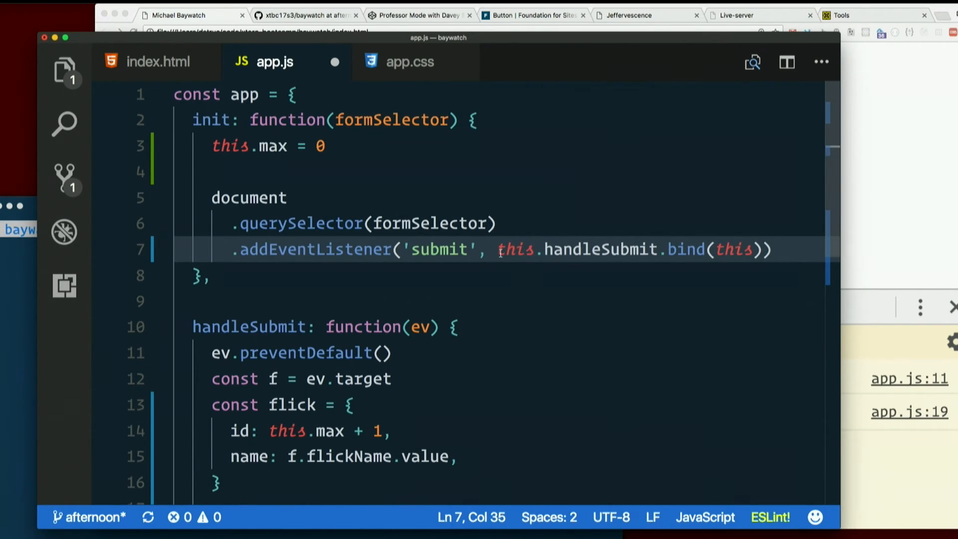
scroll("down", 3)
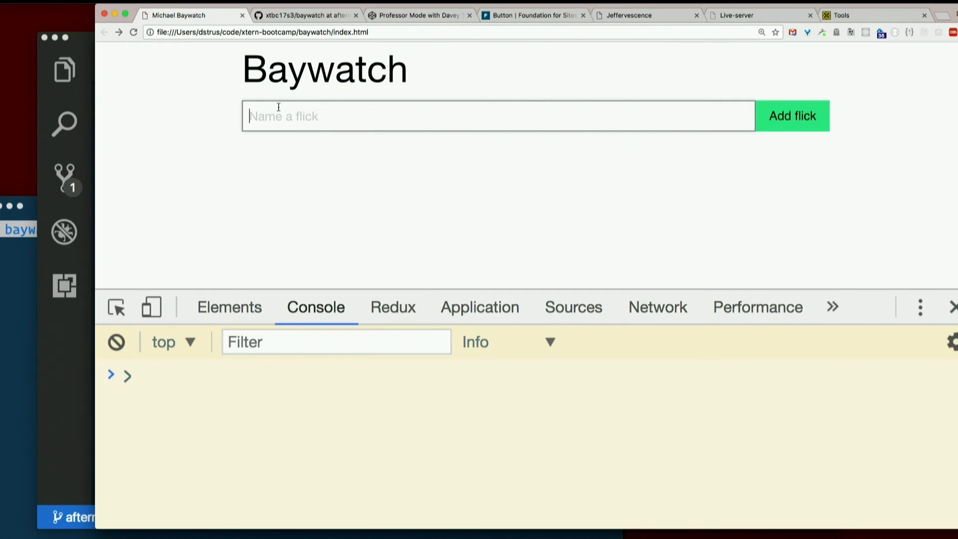
- Submit flicks 'Transdorfers' and 'Transdorfers: The Last One' to see ids 1 and 2
type("Trans")
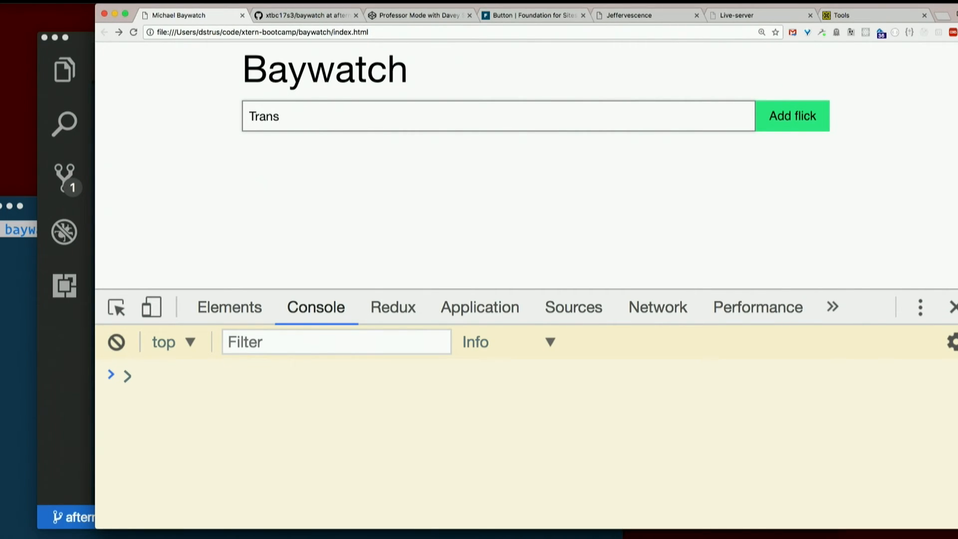
type("dorfers")
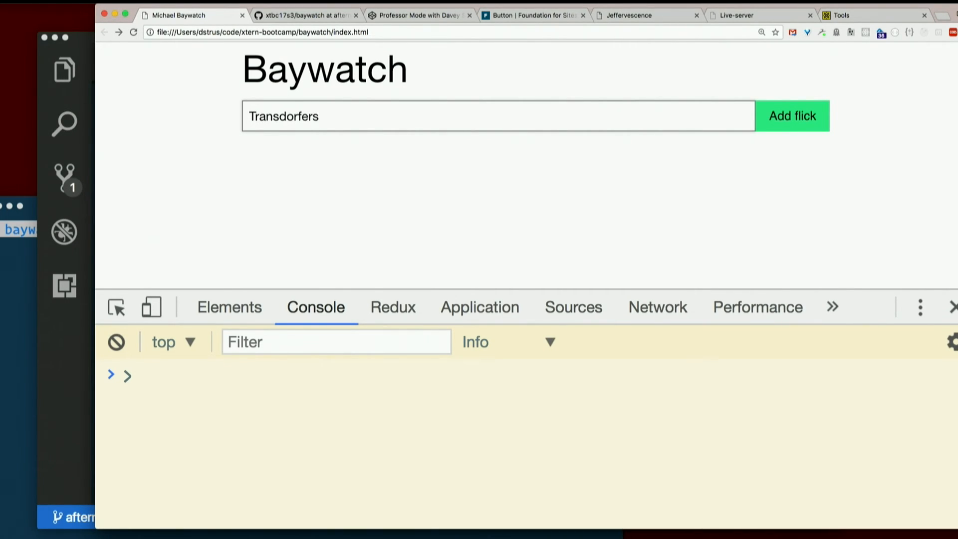
left_click(792, 115)
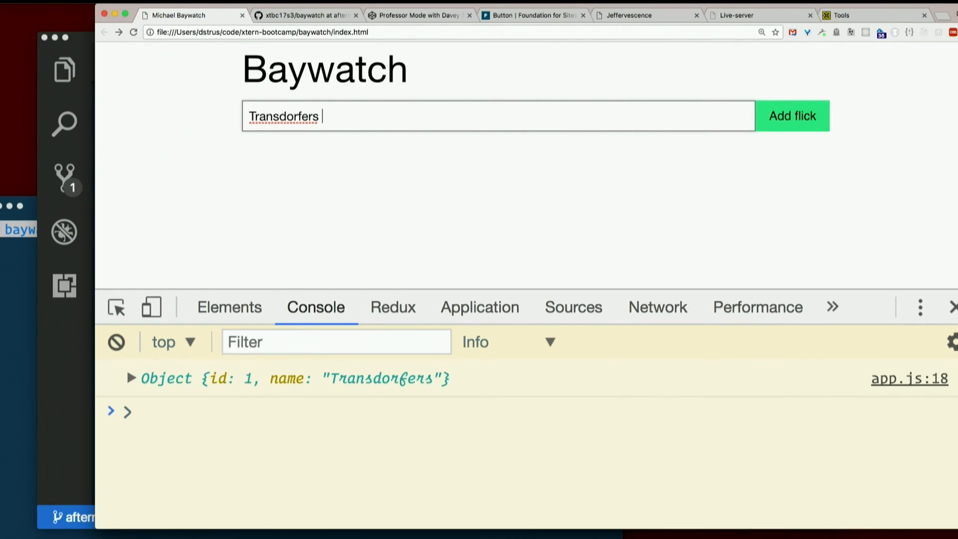
type(":")
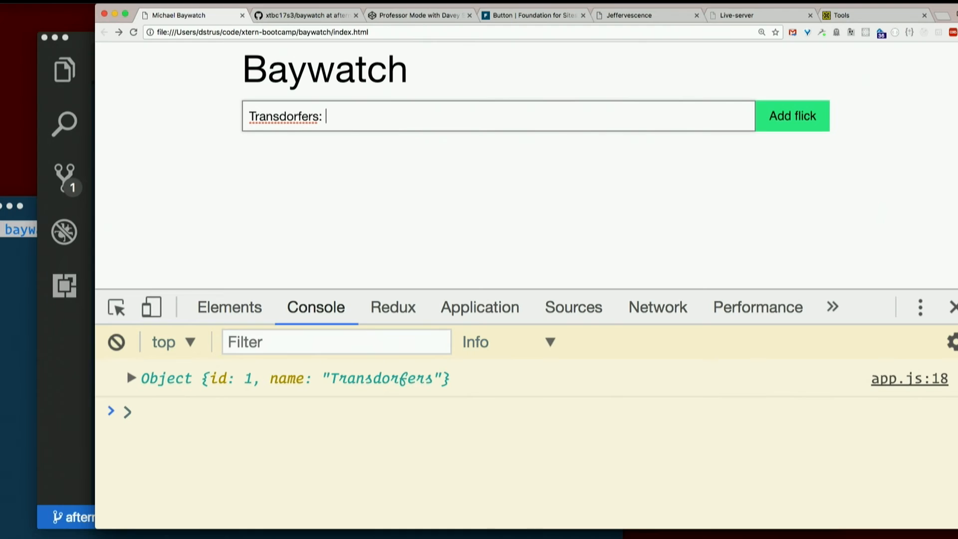
type("The Last O")
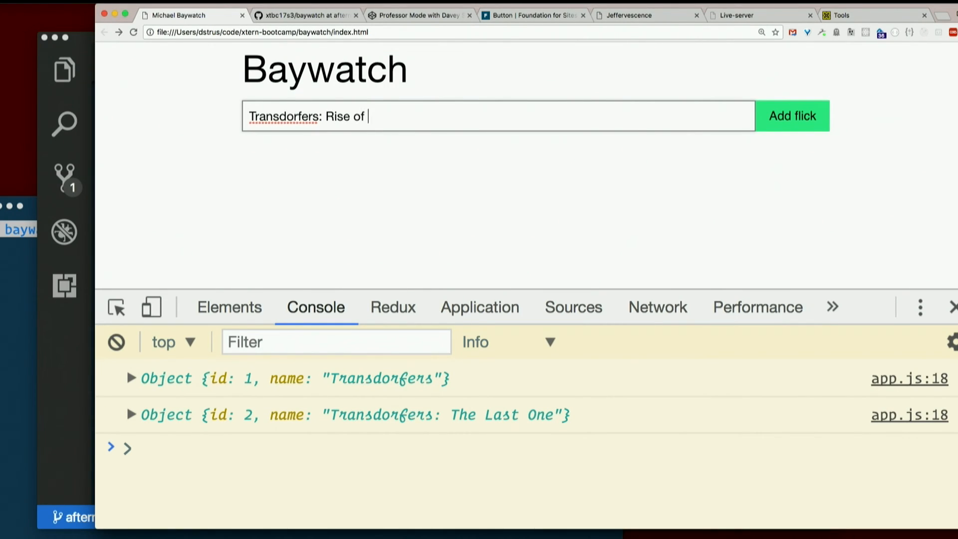
type("the Something")
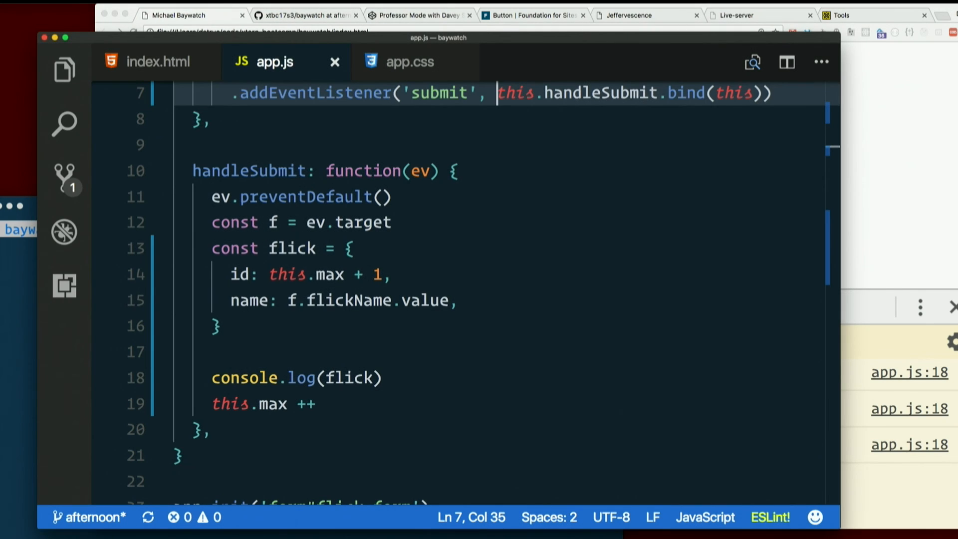
mouse_move(207, 489)
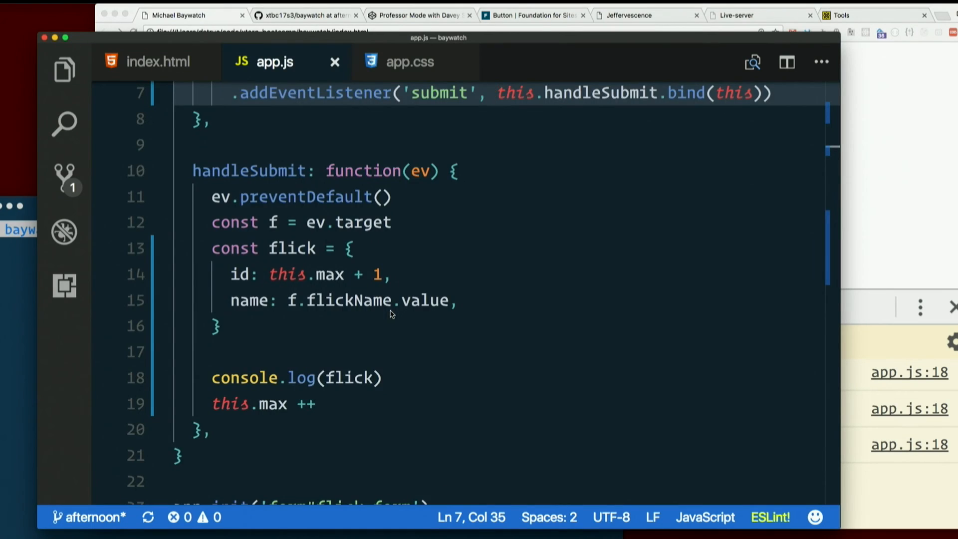
- Scroll to the top of app.js and show the Source Control changes list
scroll("up", 3)
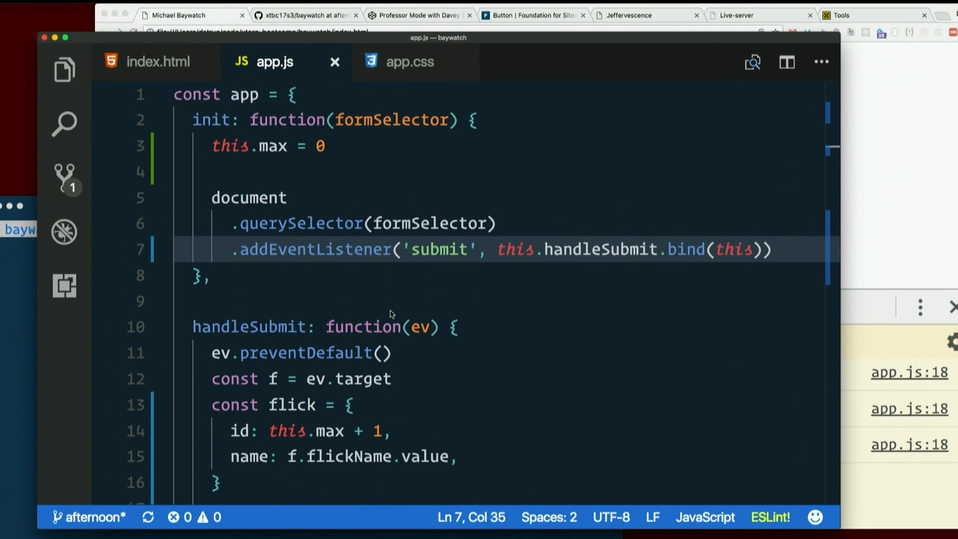
left_click(64, 179)
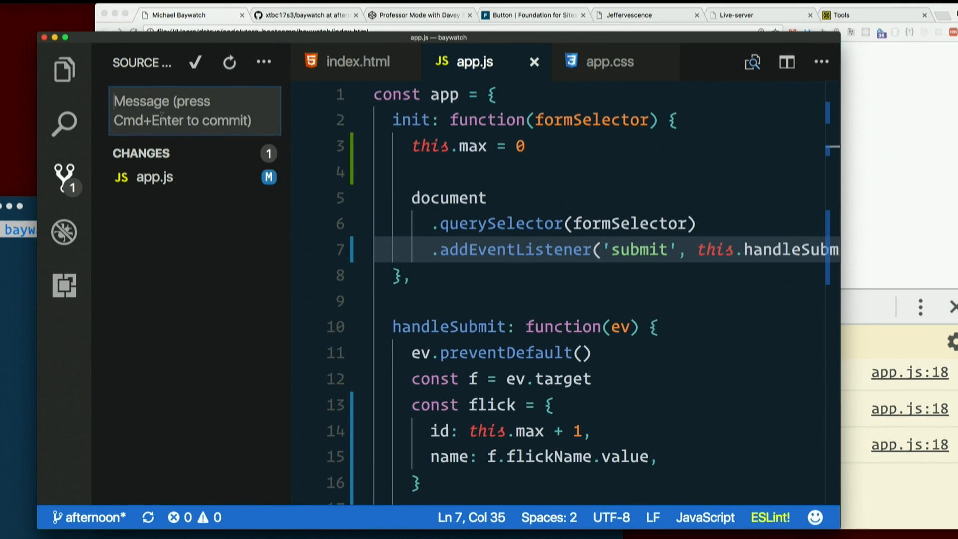
- Commit app.js with the message 'Create a flick object with a name and an id'
type("Create a fl")
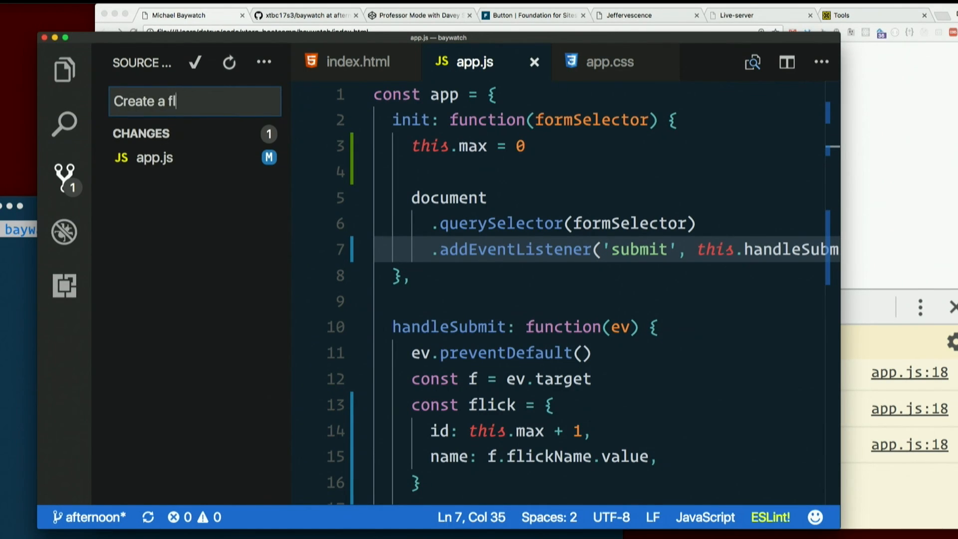
type("lick object a")
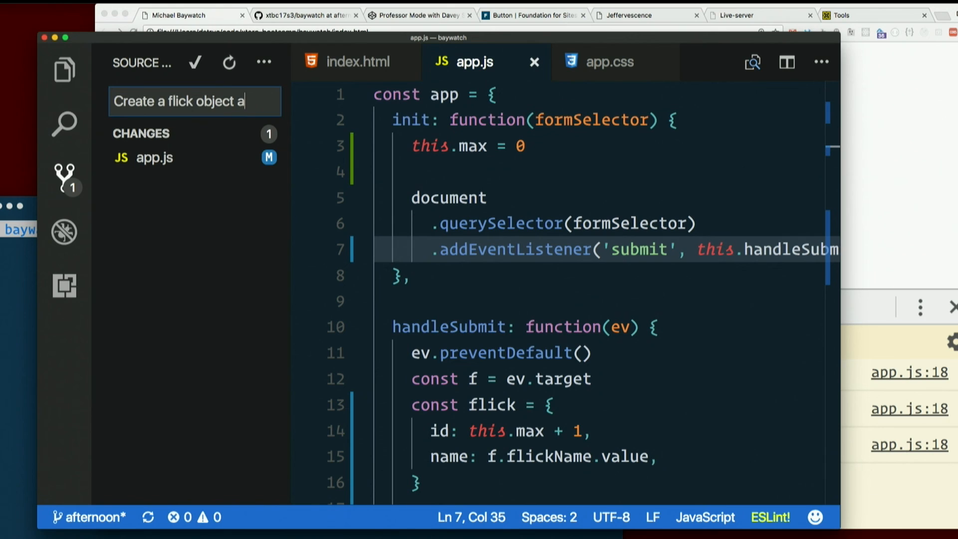
type("with a name a")
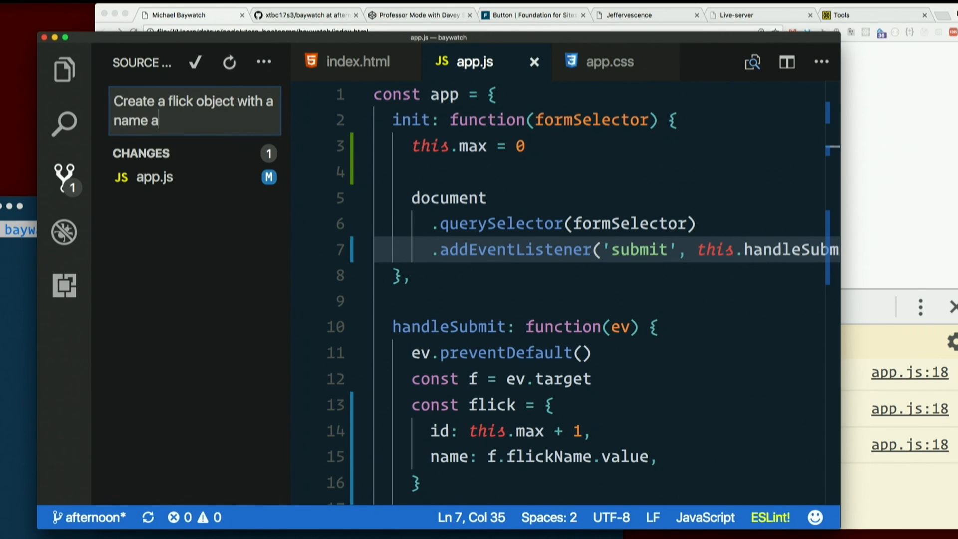
type("nd an id")
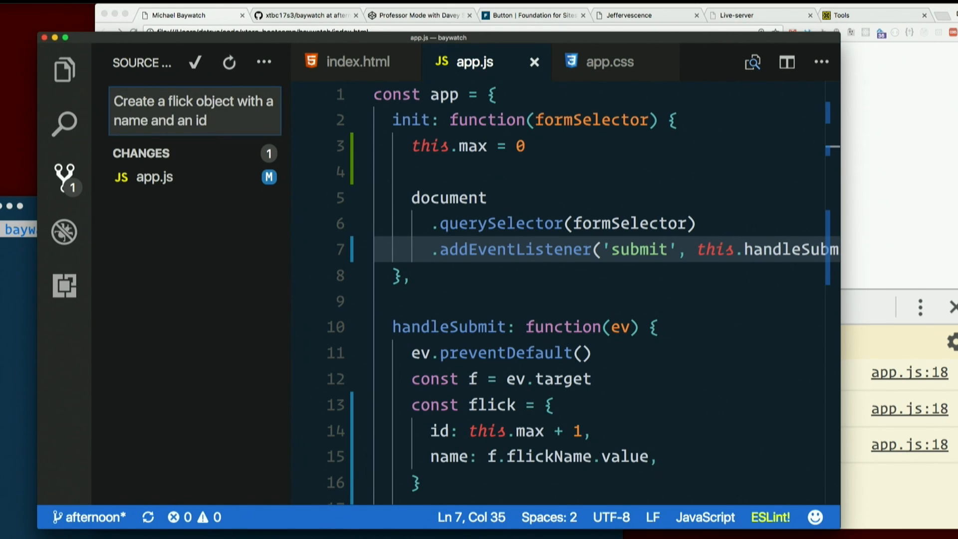
left_click(194, 62)
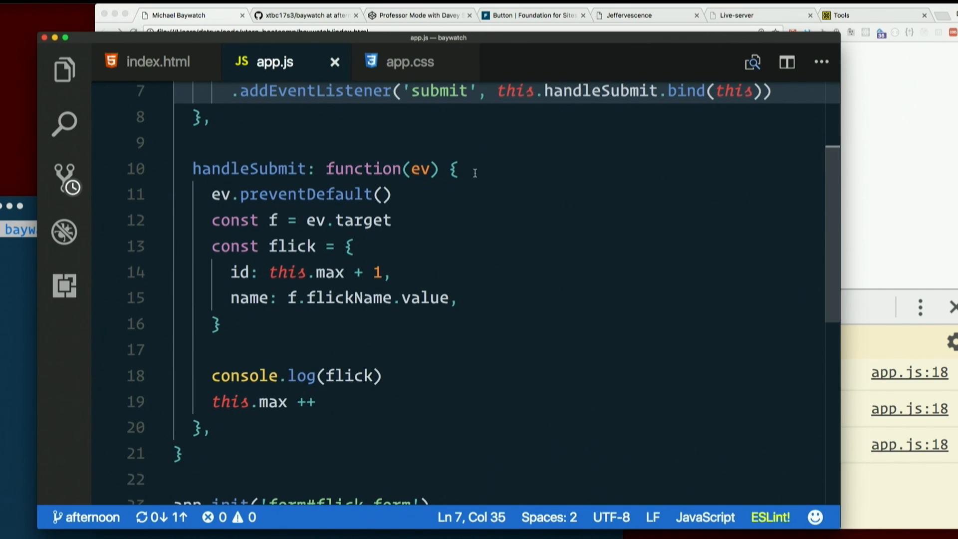
left_click(221, 324)
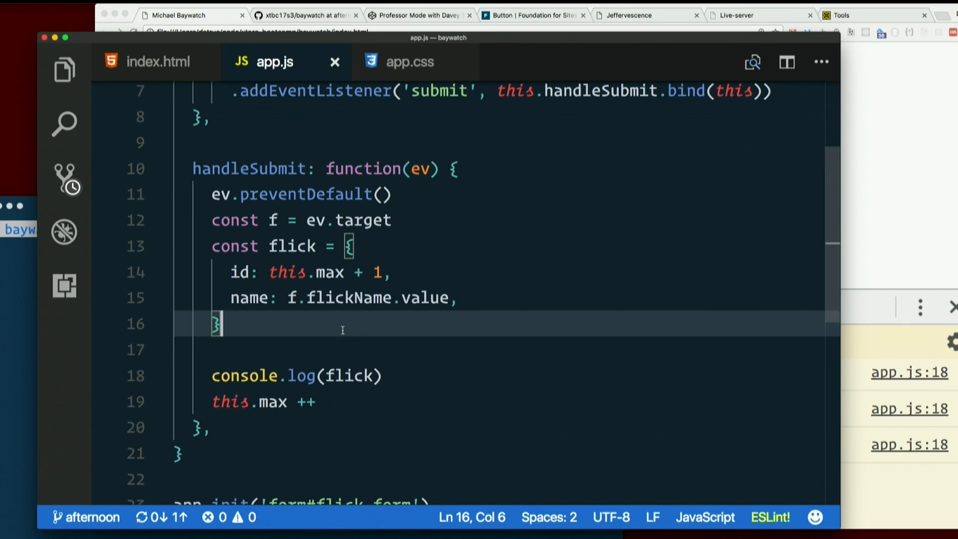